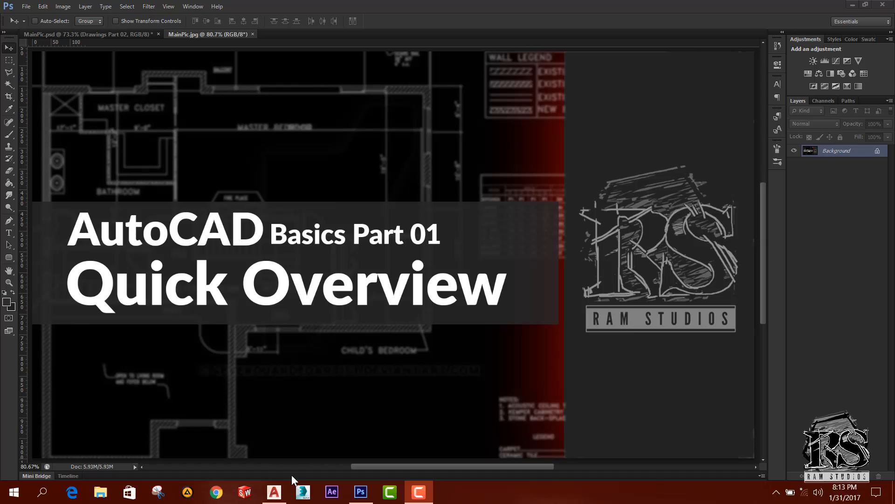
- Bring AutoCAD 2017 forward from the Windows taskbar, leaving the Photoshop title card
click(274, 492)
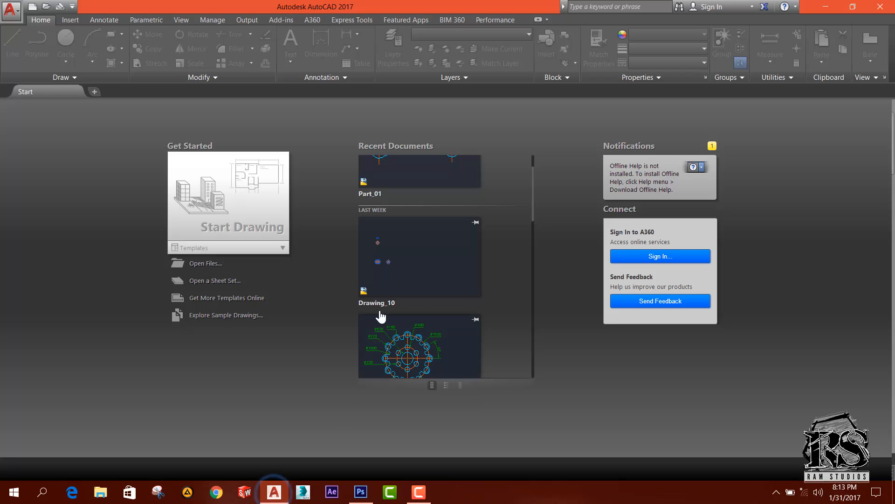
mouse_move(385, 228)
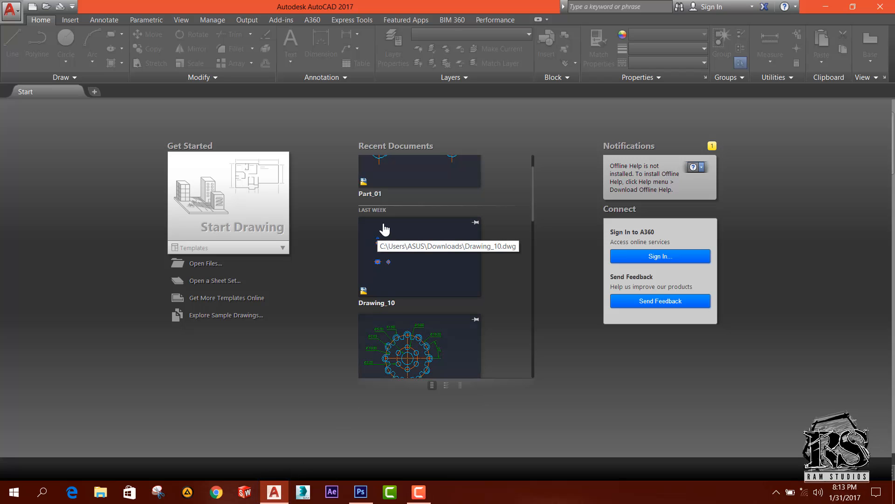
mouse_move(330, 253)
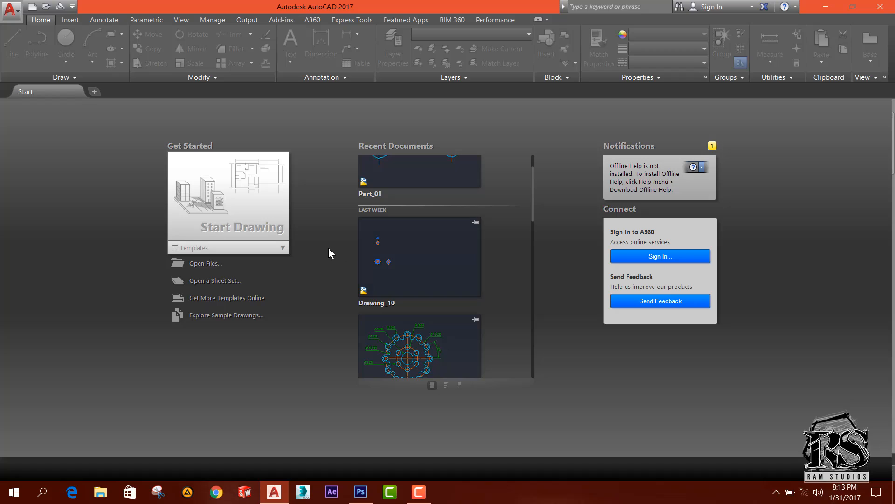
mouse_move(74, 132)
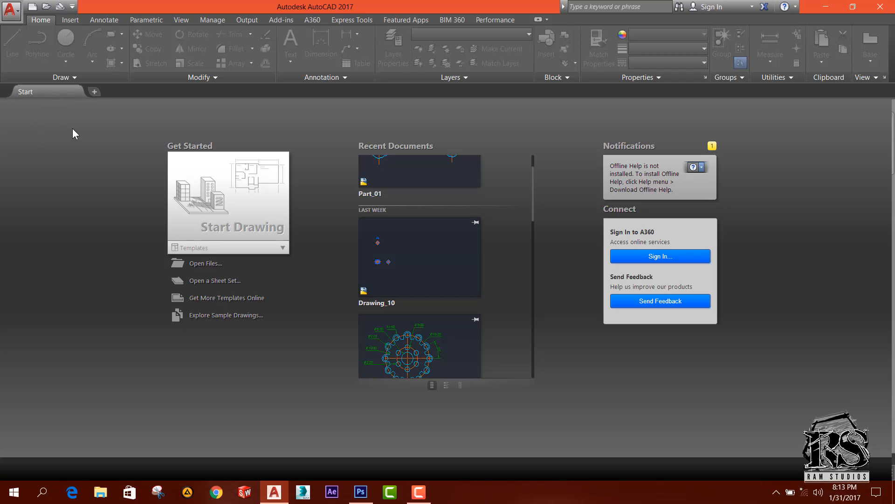
mouse_move(119, 415)
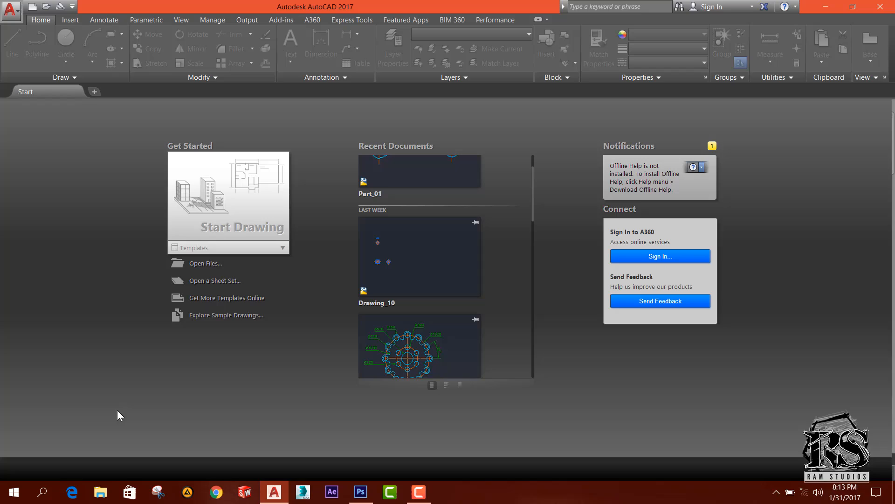
mouse_move(279, 347)
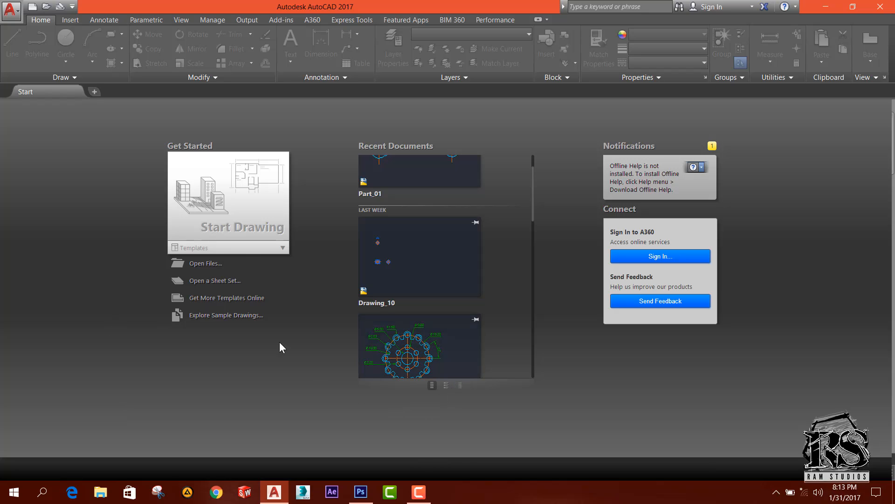
mouse_move(311, 242)
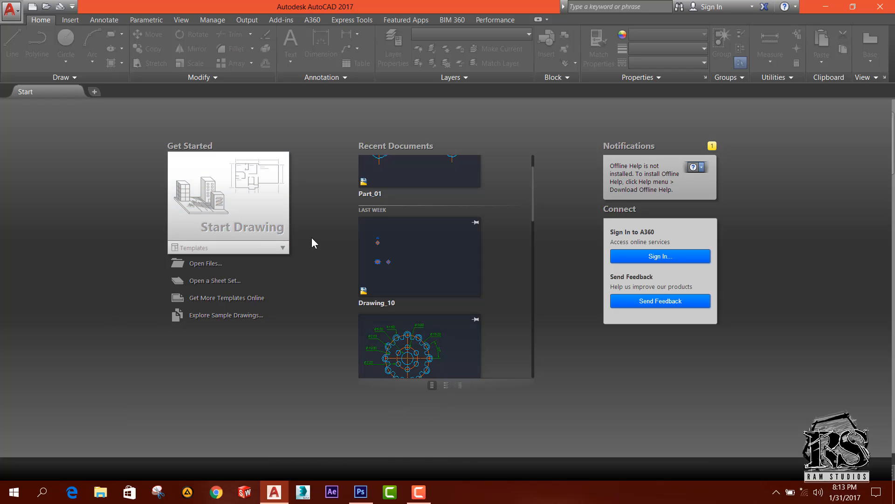
mouse_move(228, 233)
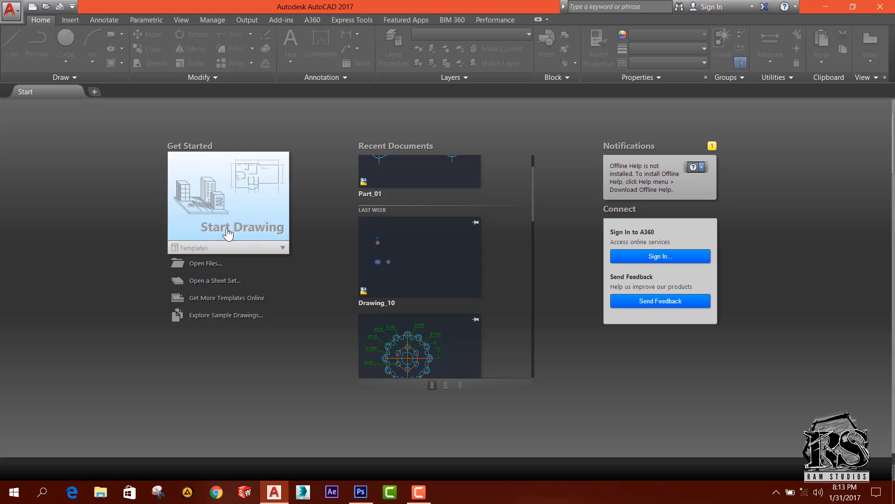
mouse_move(171, 146)
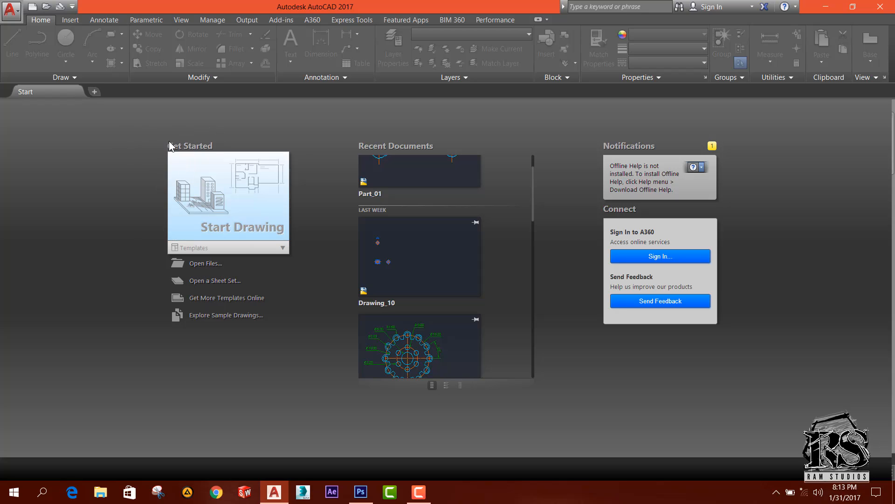
mouse_move(193, 262)
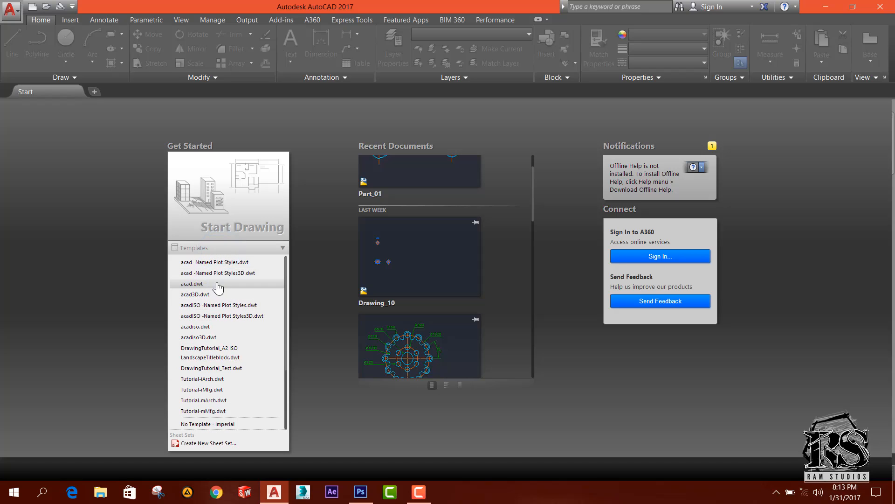
mouse_move(313, 366)
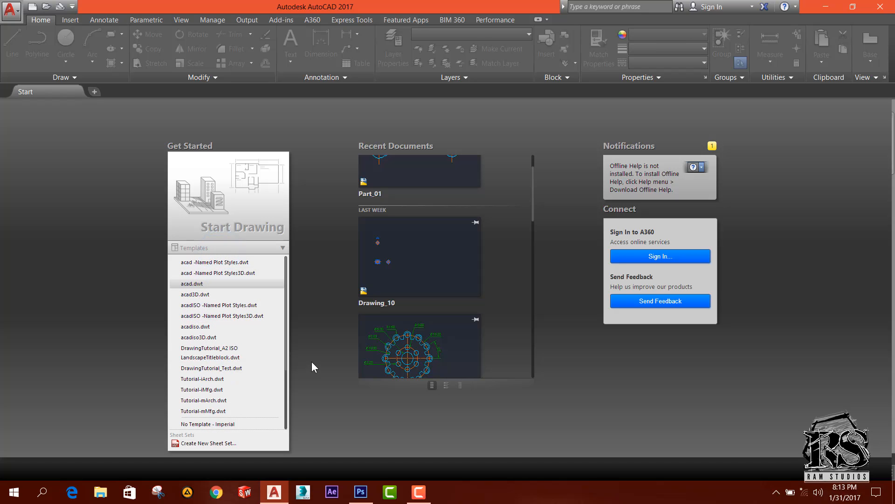
mouse_move(206, 326)
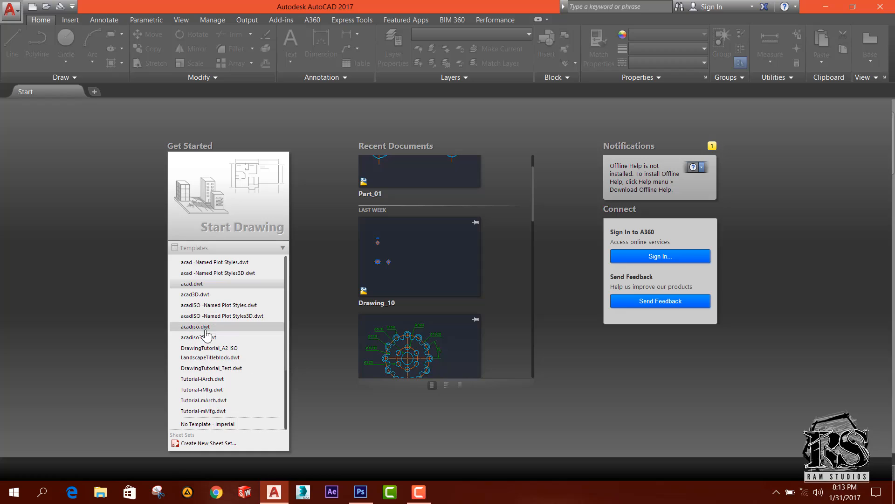
mouse_move(205, 334)
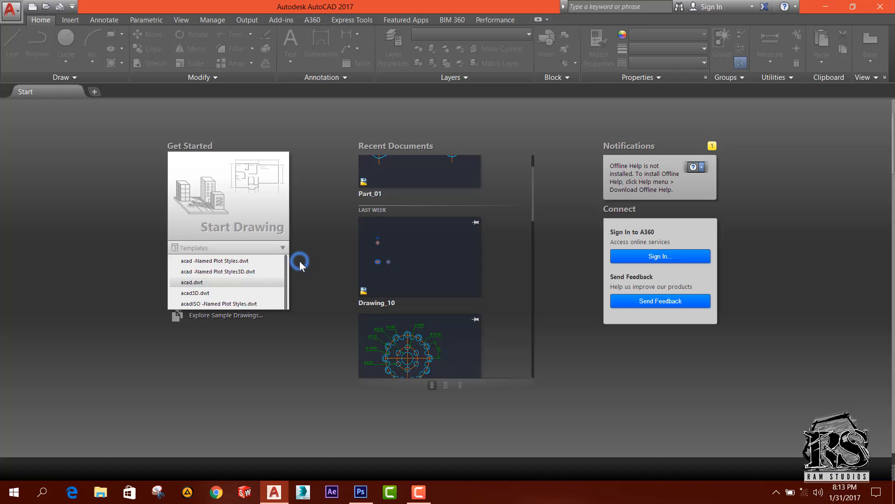
click(283, 247)
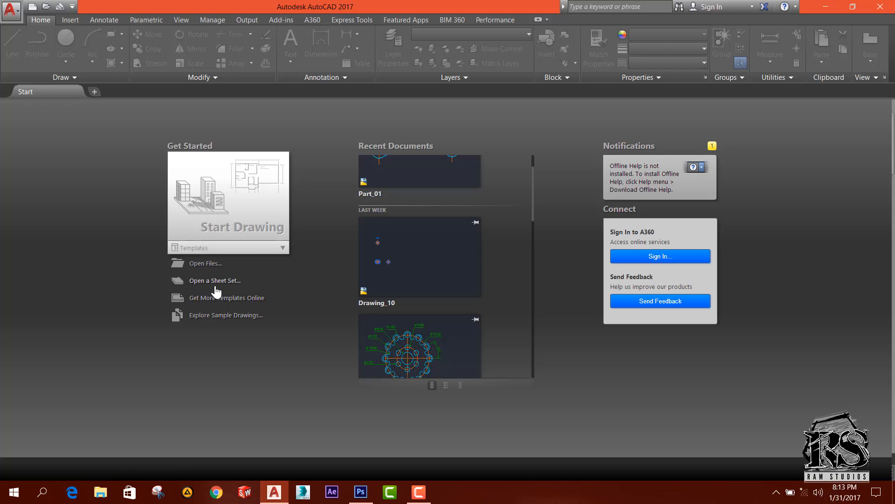
mouse_move(279, 344)
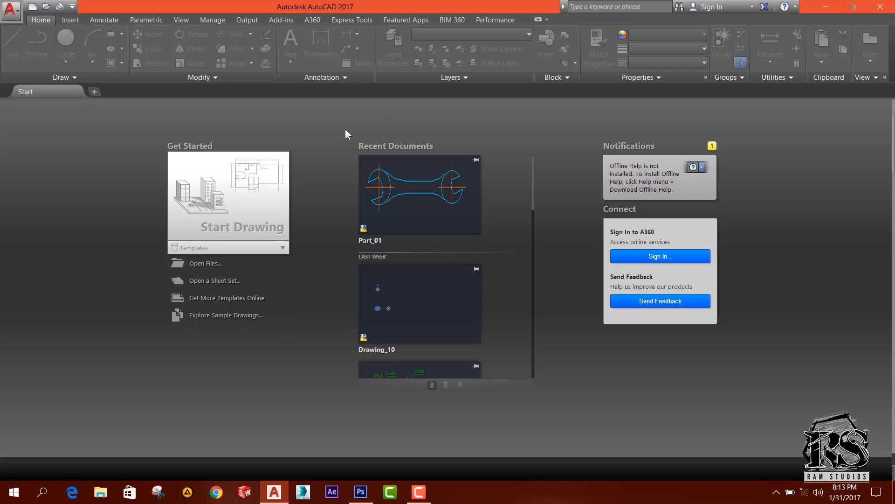
scroll(down, 3)
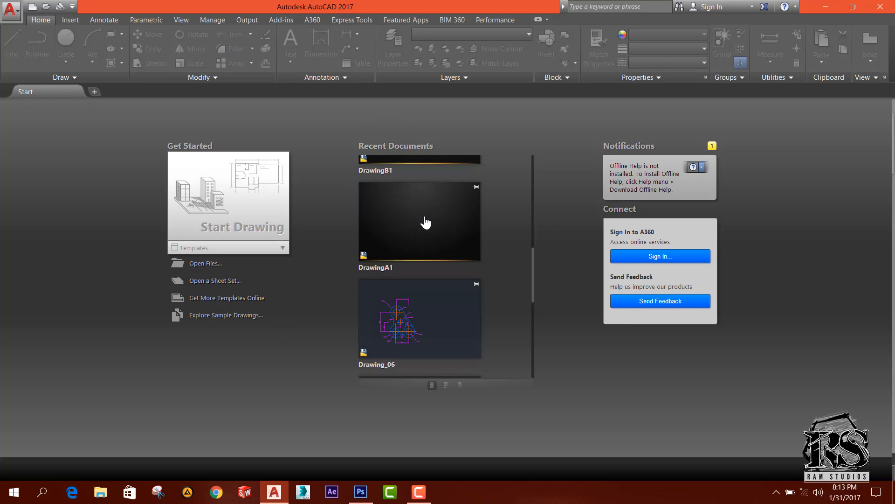
mouse_move(485, 303)
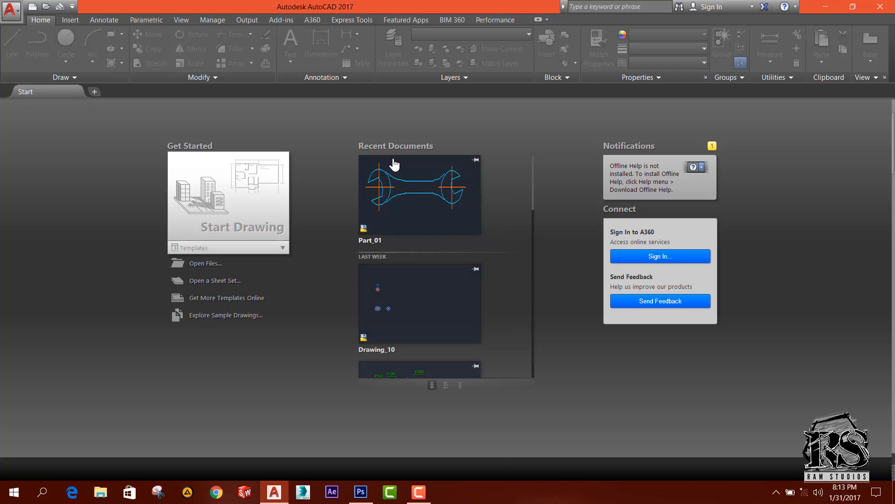
mouse_move(501, 271)
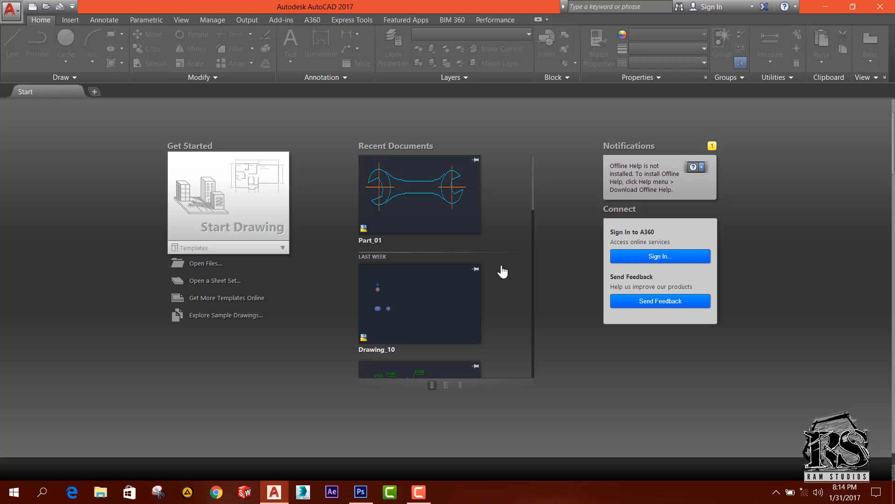
mouse_move(510, 262)
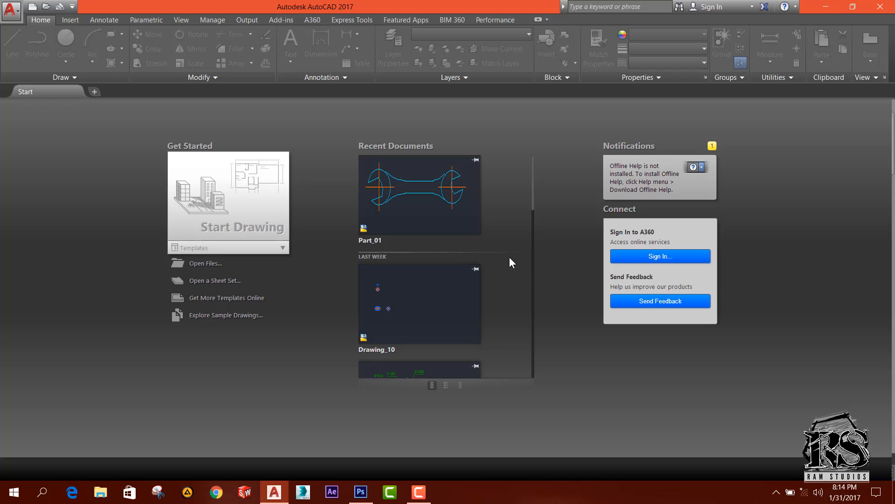
scroll(down, 3)
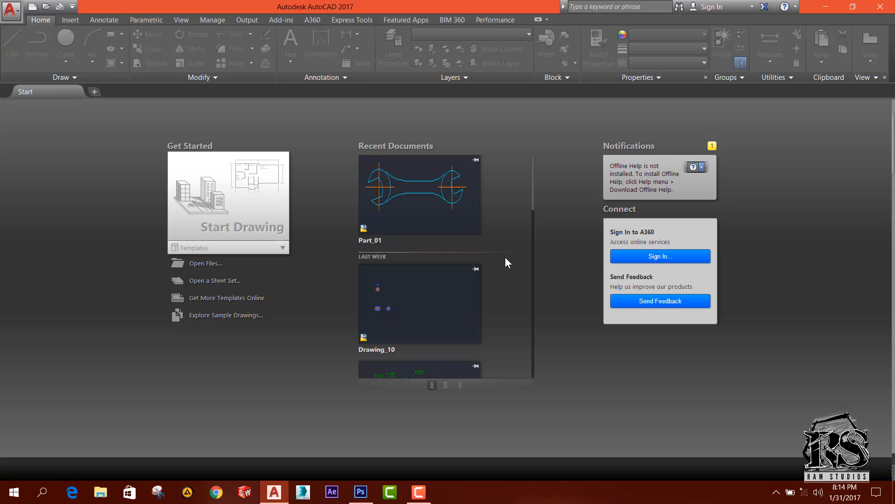
mouse_move(624, 170)
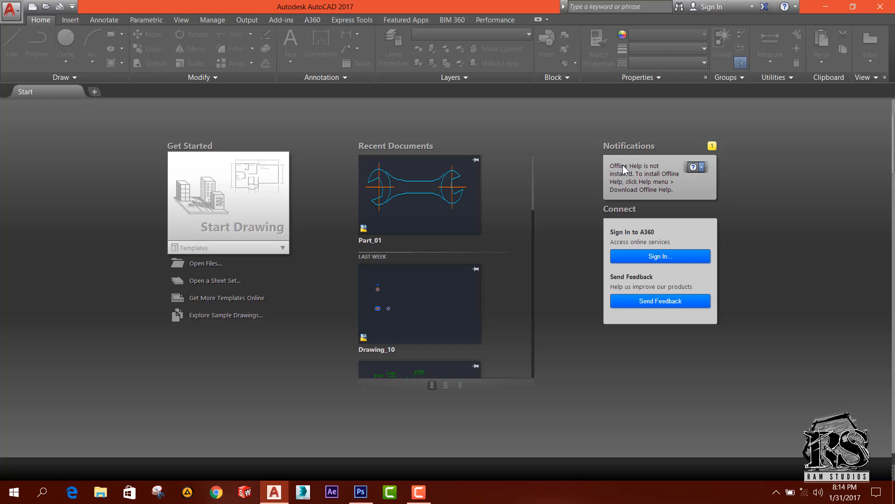
mouse_move(654, 169)
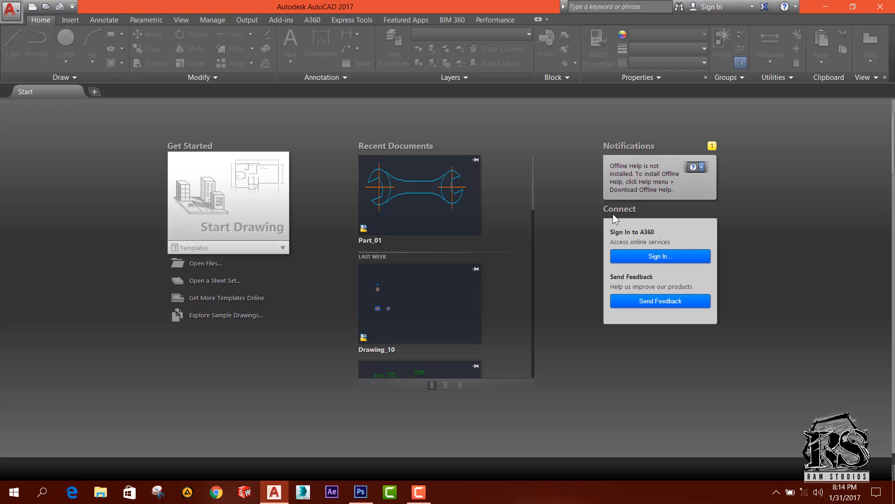
mouse_move(598, 371)
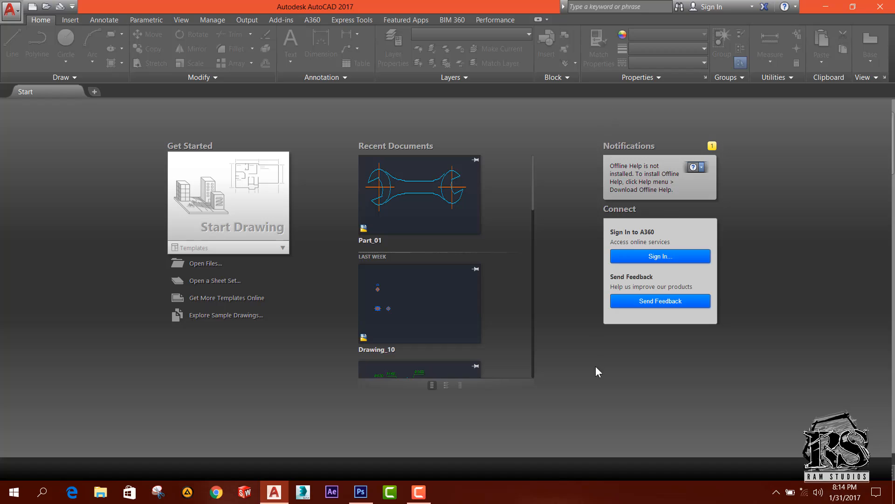
mouse_move(732, 340)
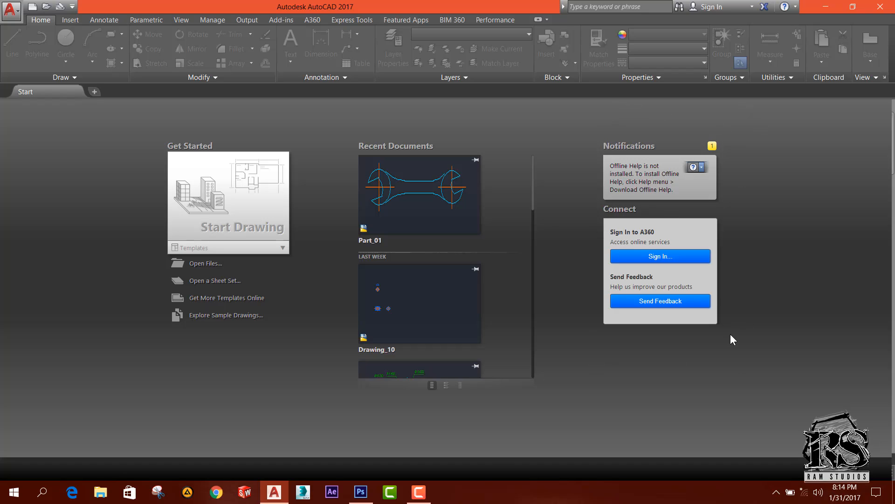
mouse_move(208, 181)
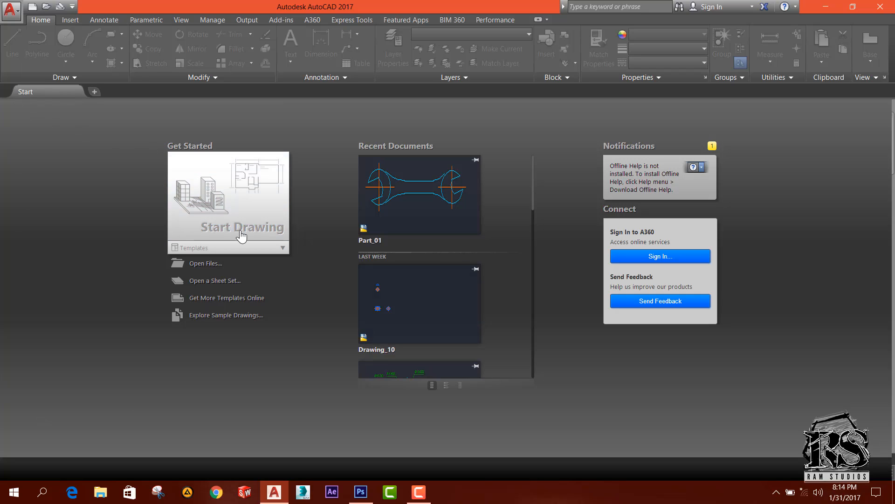
mouse_move(94, 92)
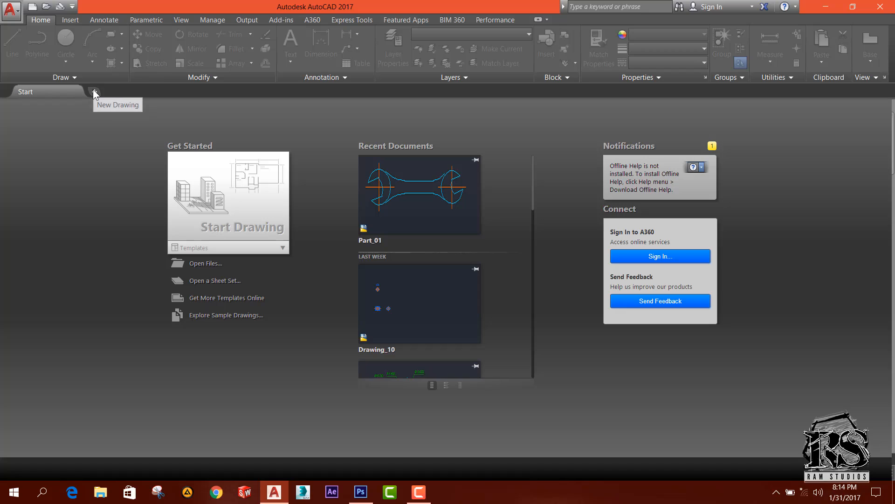
mouse_move(95, 95)
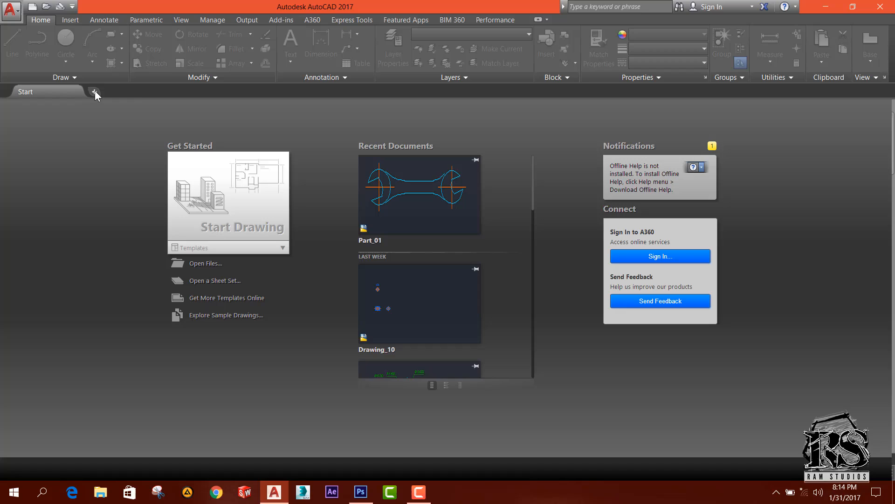
mouse_move(94, 93)
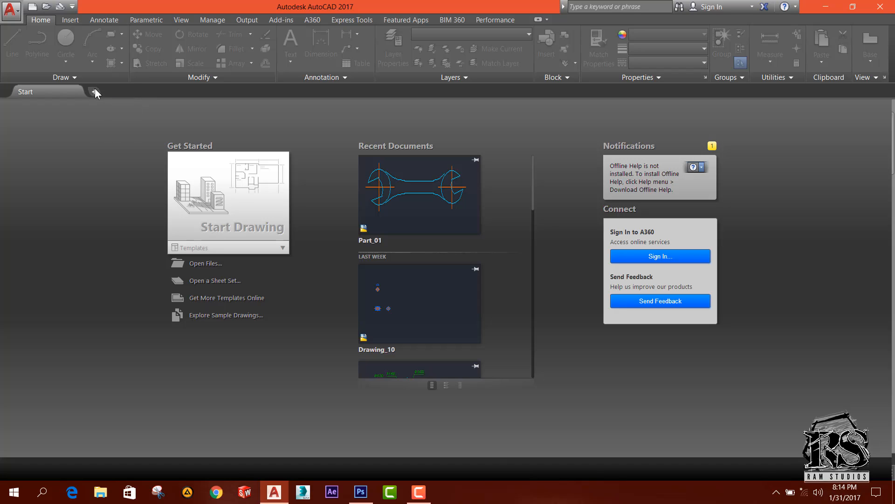
mouse_move(97, 101)
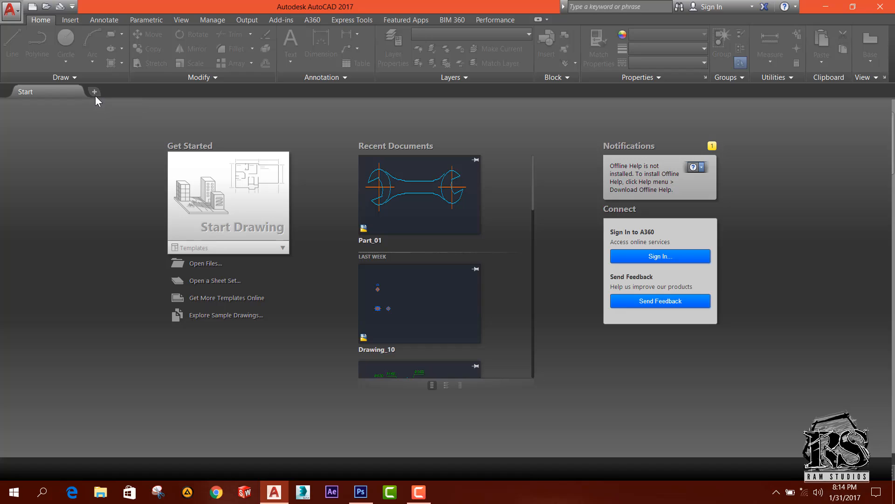
mouse_move(94, 92)
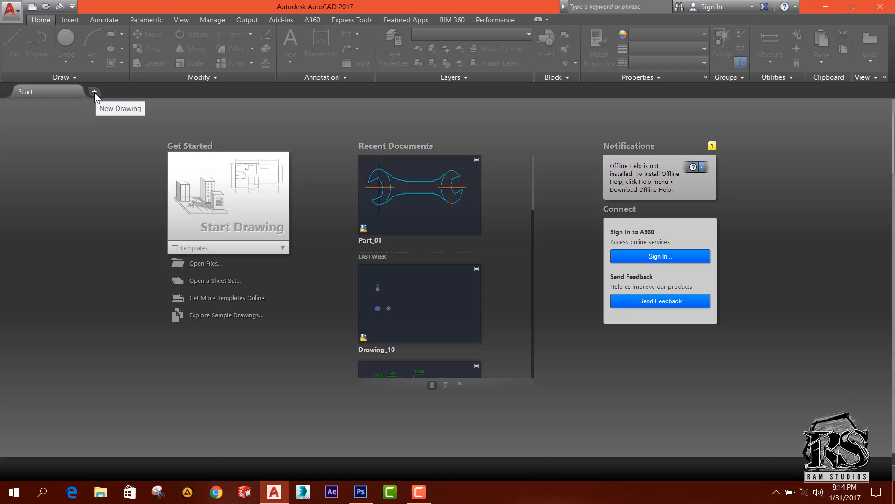
mouse_move(94, 95)
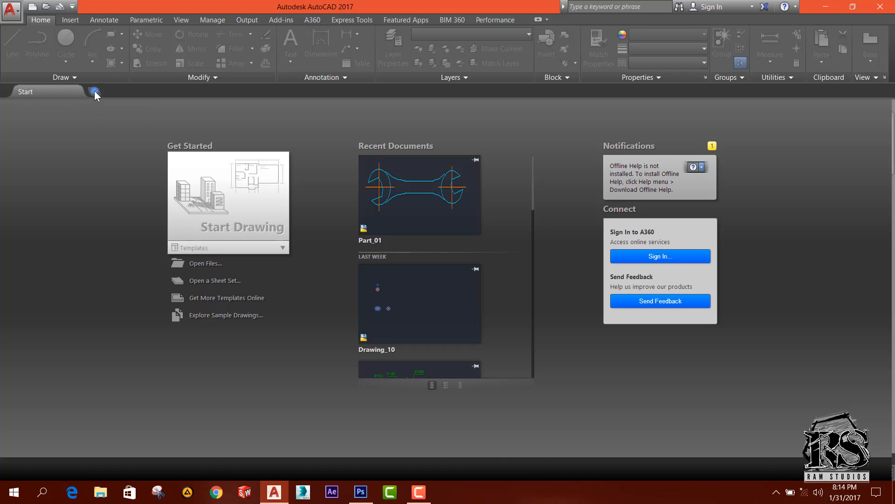
- Start blank Drawing1, then preview the Annotate and Parametric ribbons before returning to Home
click(95, 94)
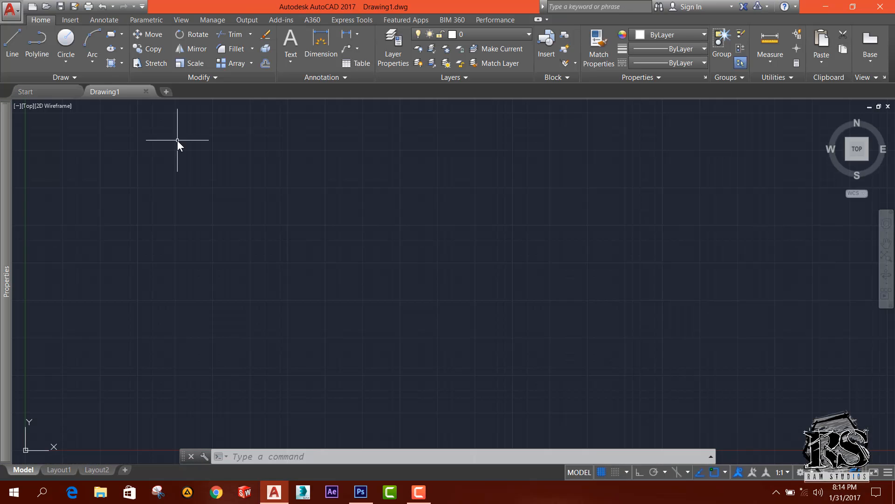
mouse_move(275, 245)
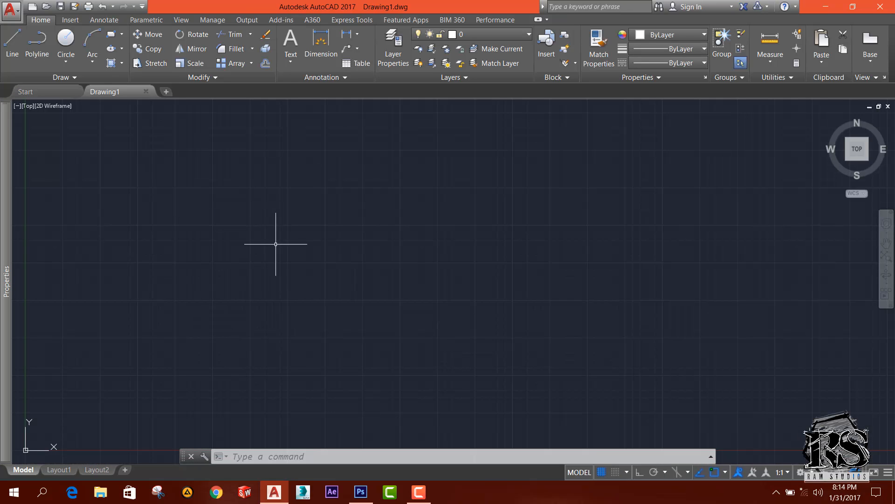
mouse_move(835, 227)
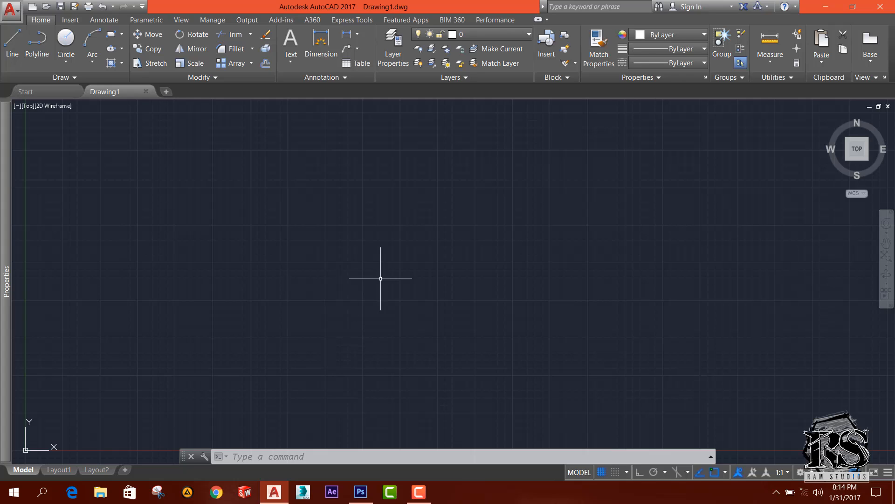
click(66, 43)
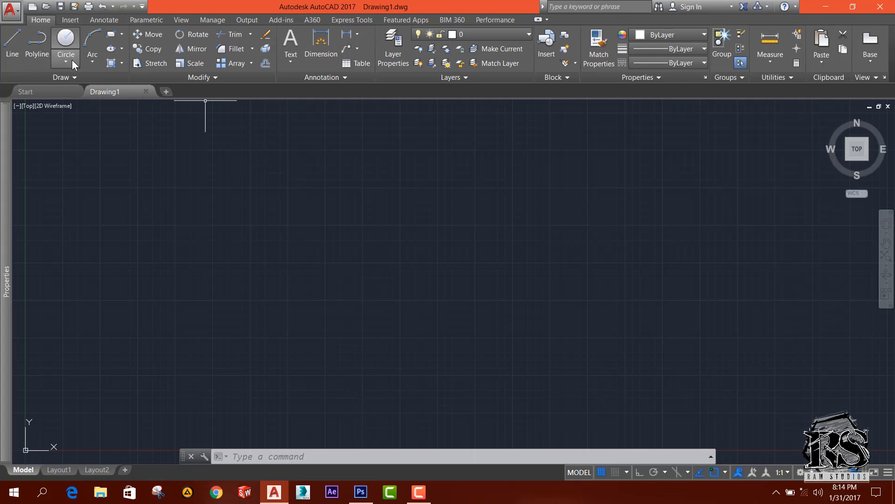
click(104, 20)
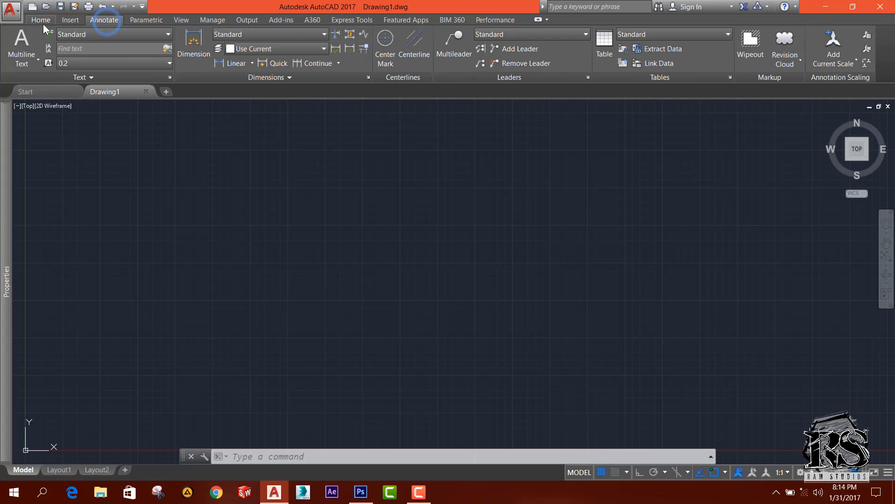
click(146, 20)
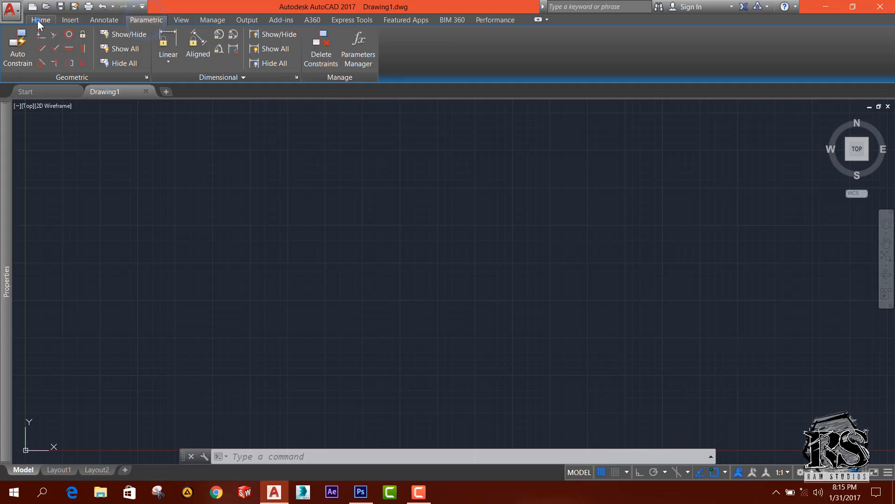
click(41, 20)
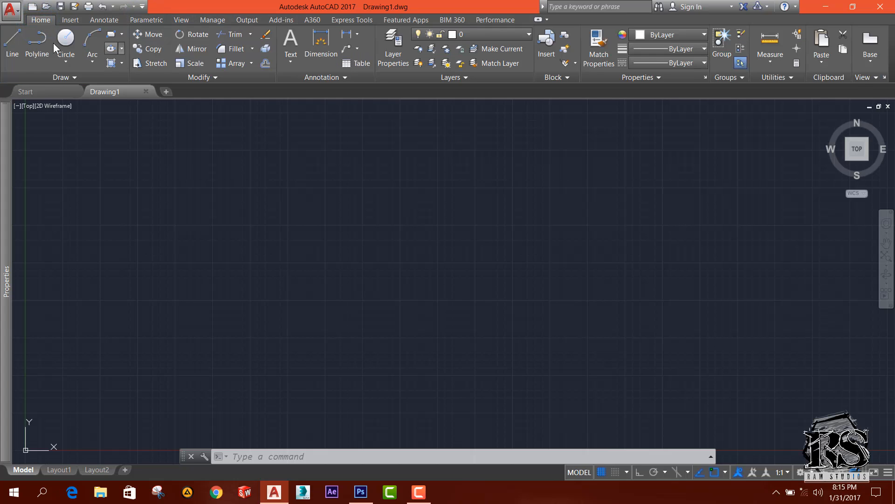
mouse_move(198, 34)
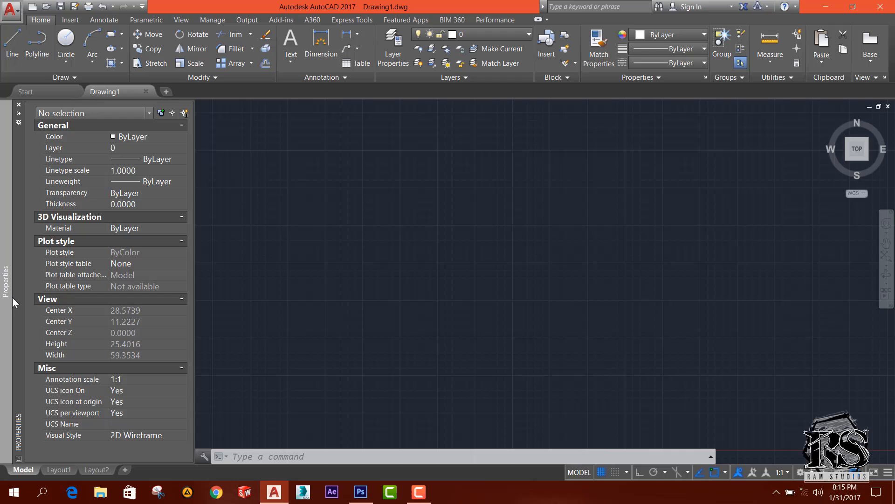
mouse_move(331, 368)
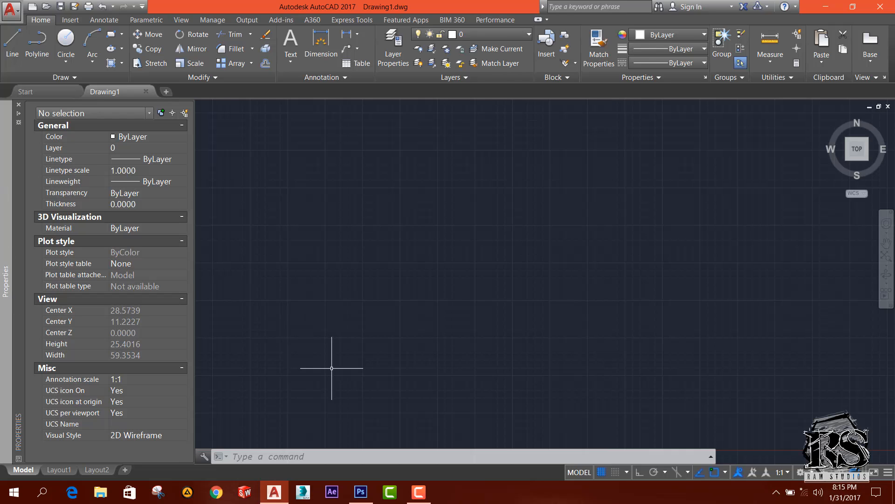
mouse_move(448, 206)
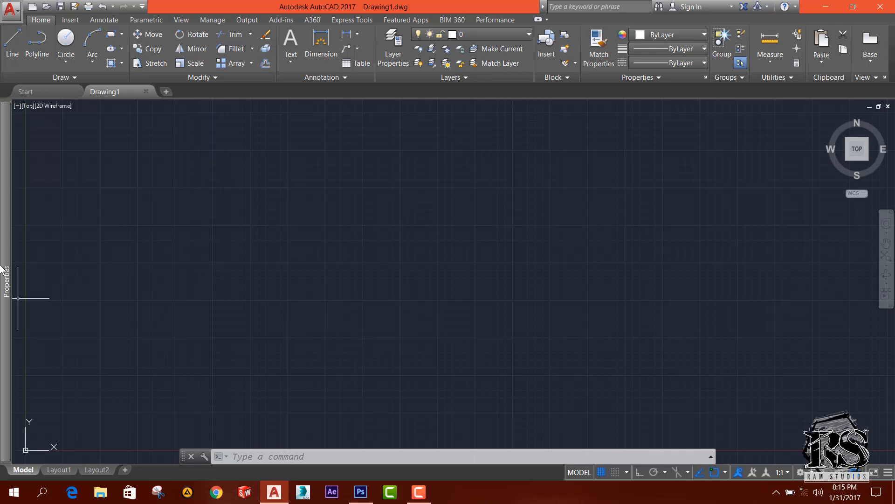
mouse_move(163, 449)
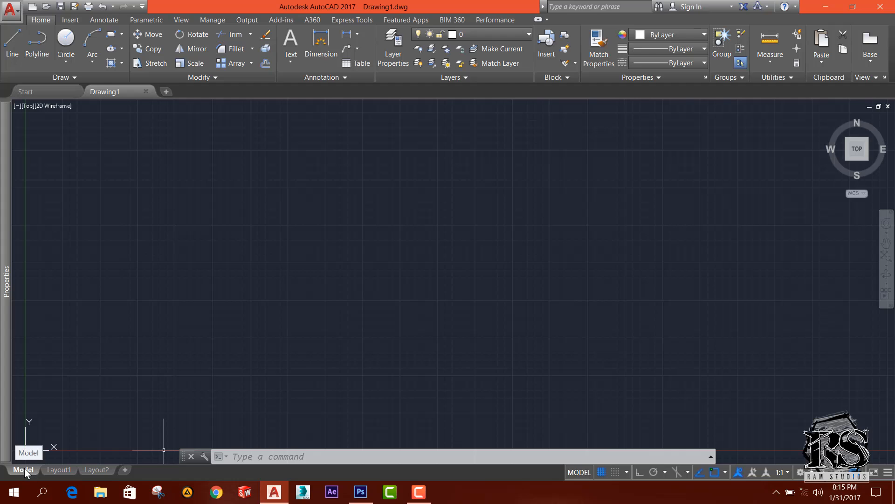
click(99, 469)
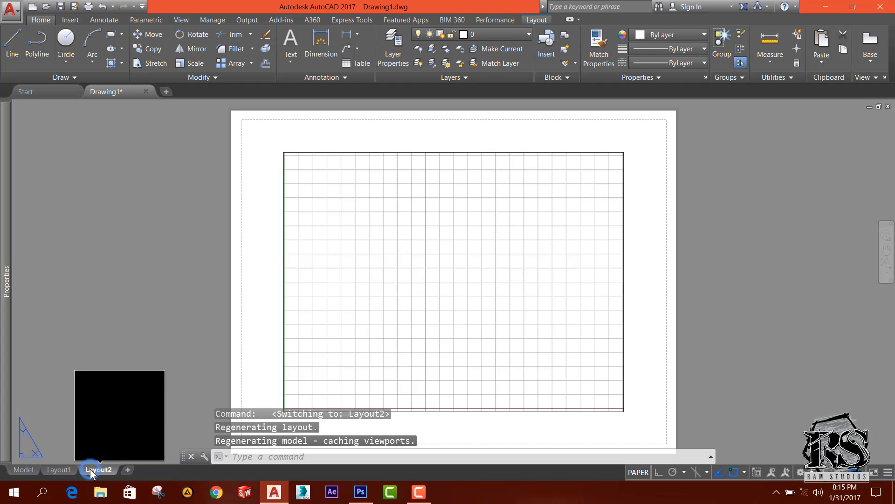
click(59, 470)
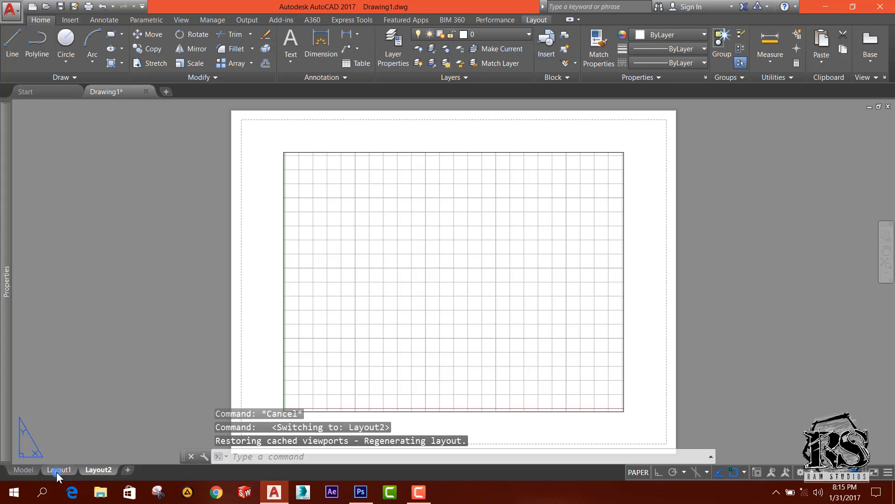
click(23, 470)
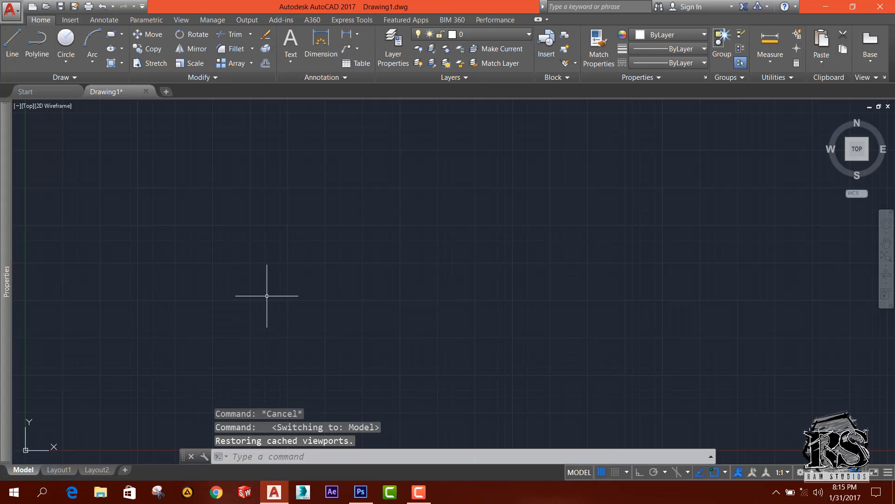
mouse_move(301, 290)
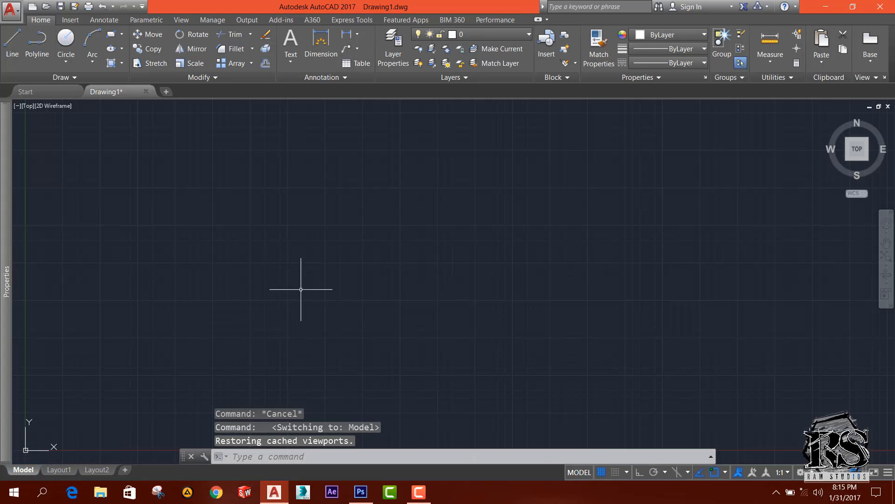
click(60, 470)
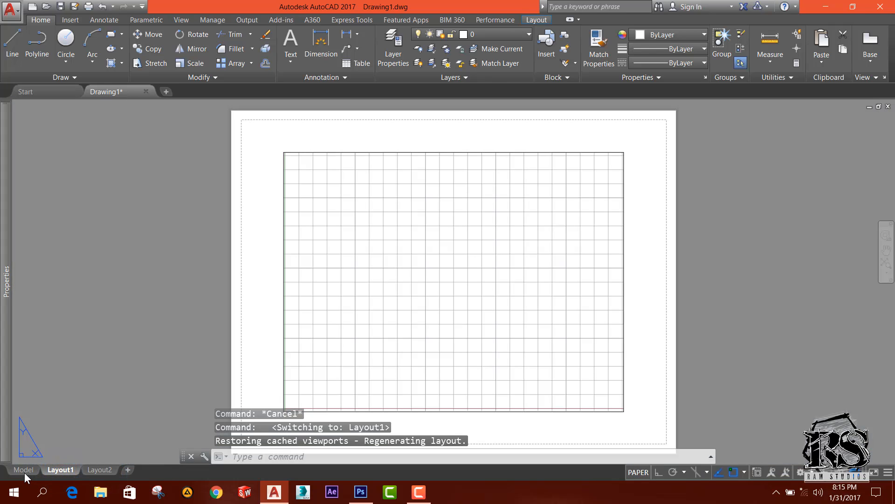
mouse_move(23, 470)
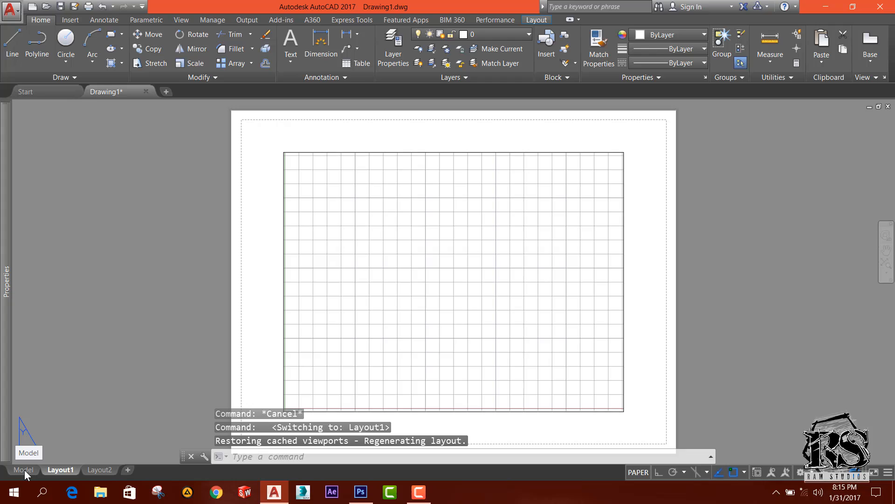
click(23, 470)
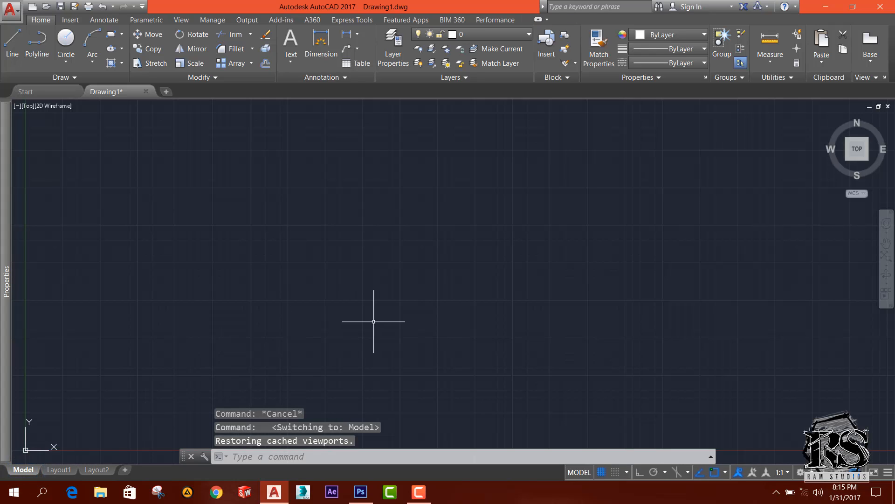
mouse_move(313, 321)
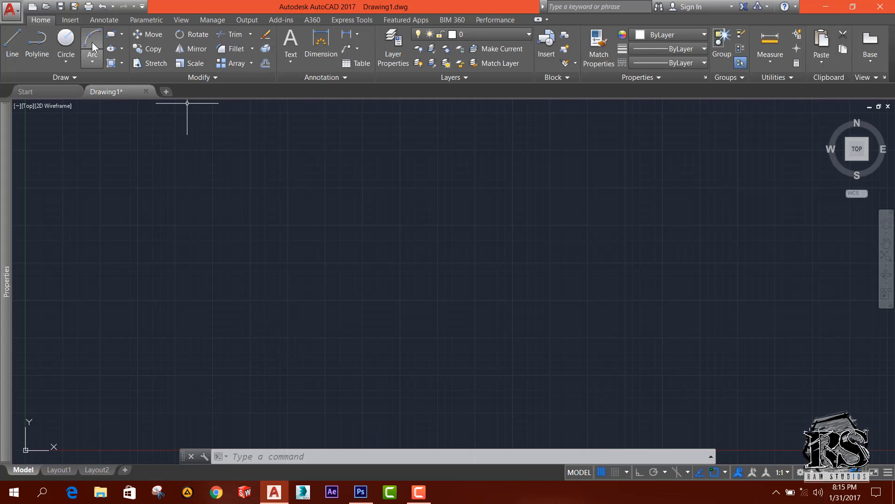
- Preview the Insert ribbon, return to Home, and show the Quick Access Toolbar customization list
click(70, 19)
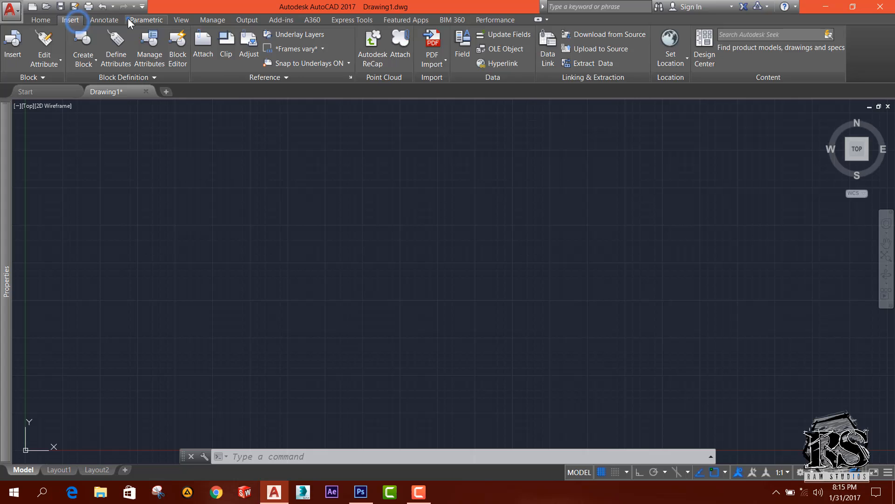
click(41, 19)
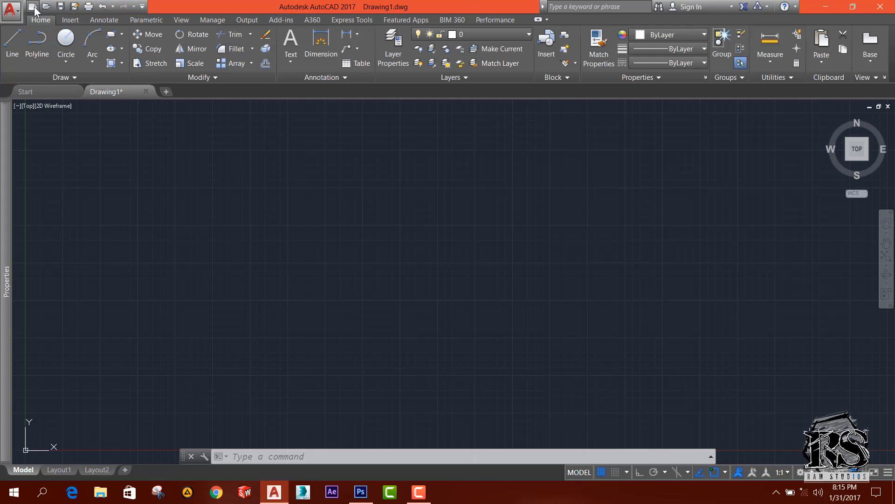
mouse_move(46, 6)
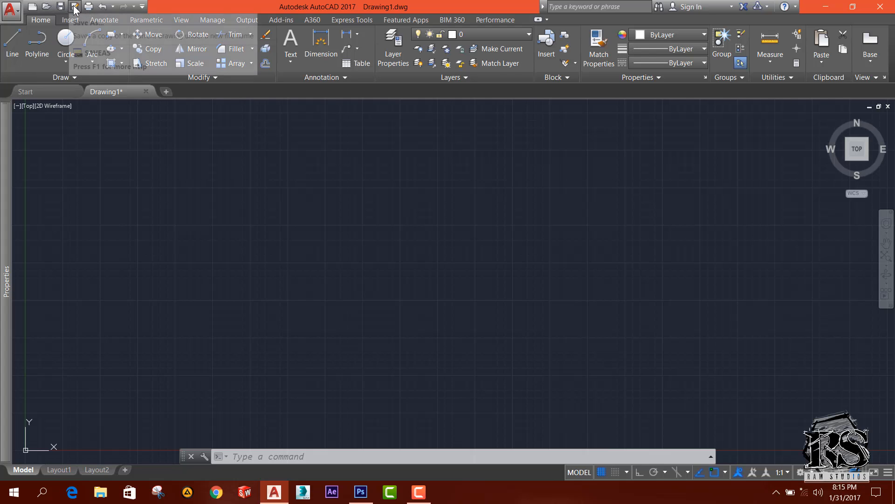
mouse_move(102, 6)
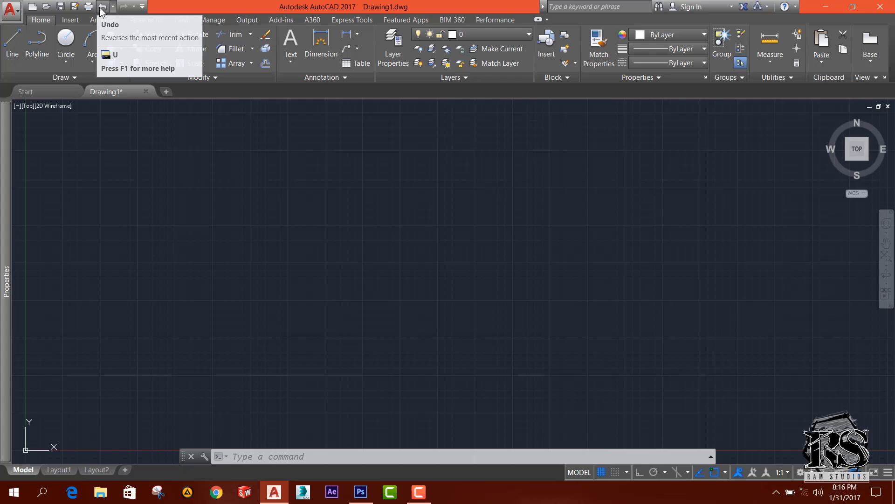
click(142, 6)
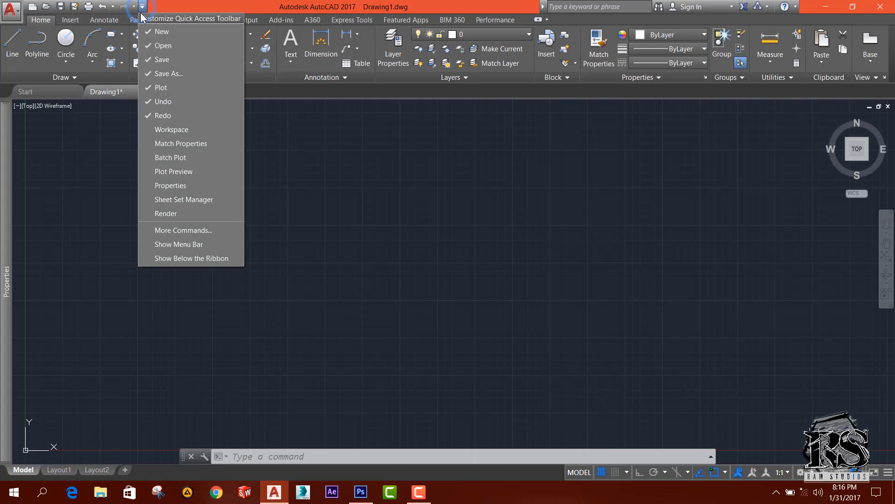
mouse_move(163, 115)
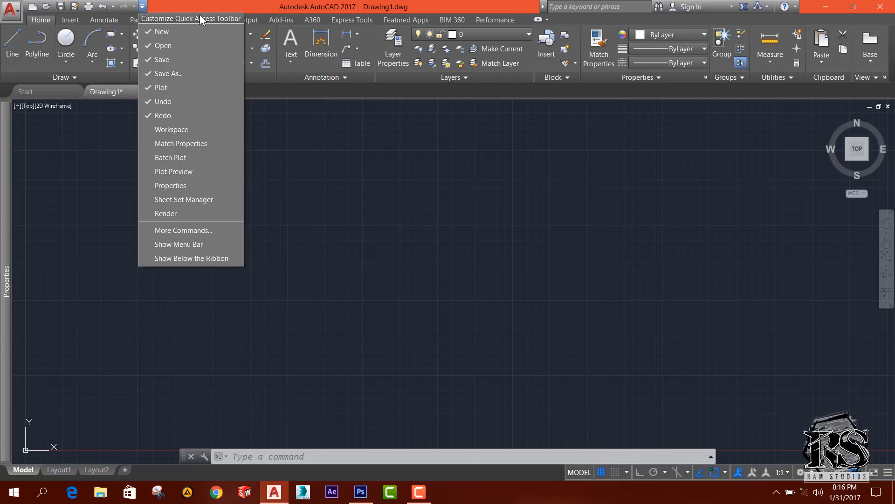
mouse_move(162, 60)
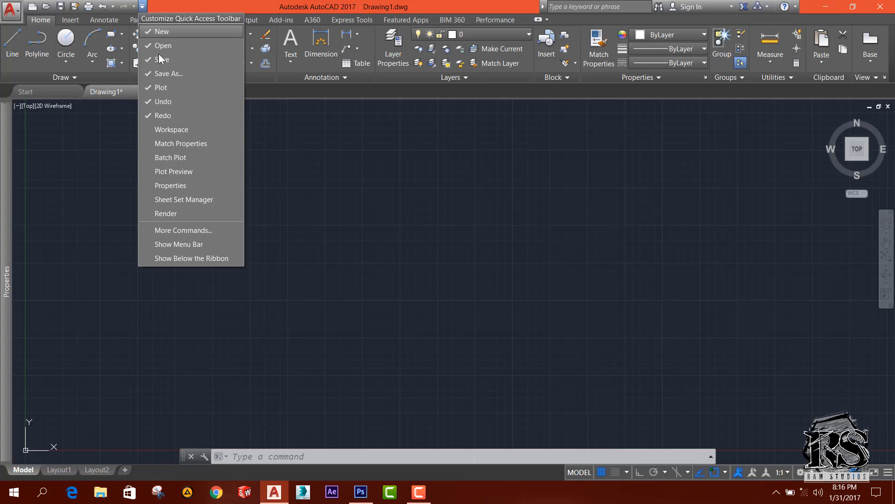
mouse_move(168, 102)
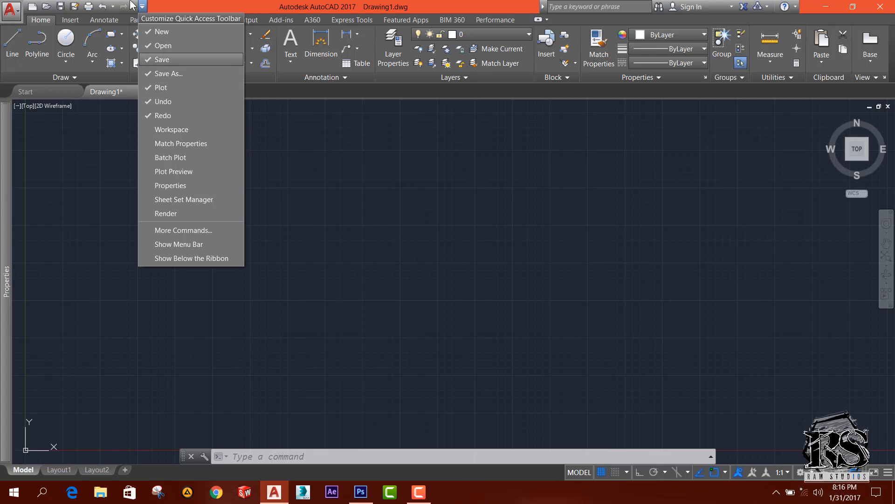
mouse_move(160, 87)
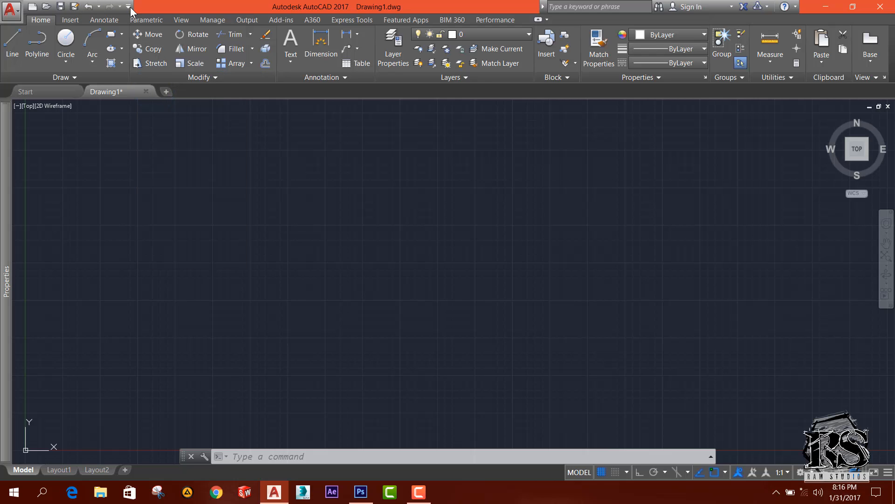
- Toggle Plot off and back on in the Quick Access Toolbar command list
click(130, 6)
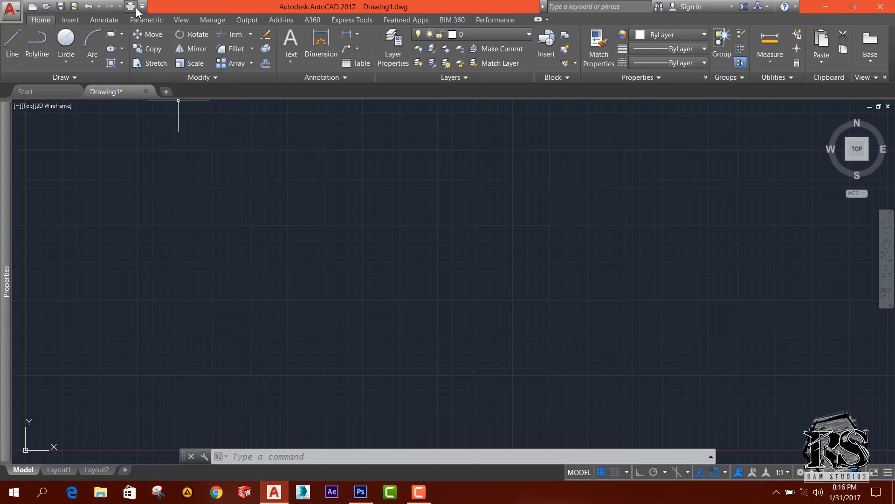
mouse_move(264, 67)
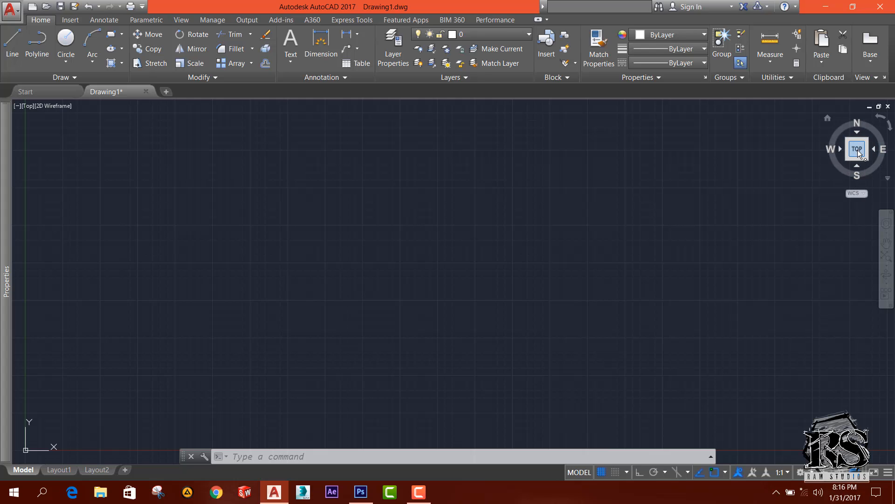
mouse_move(871, 143)
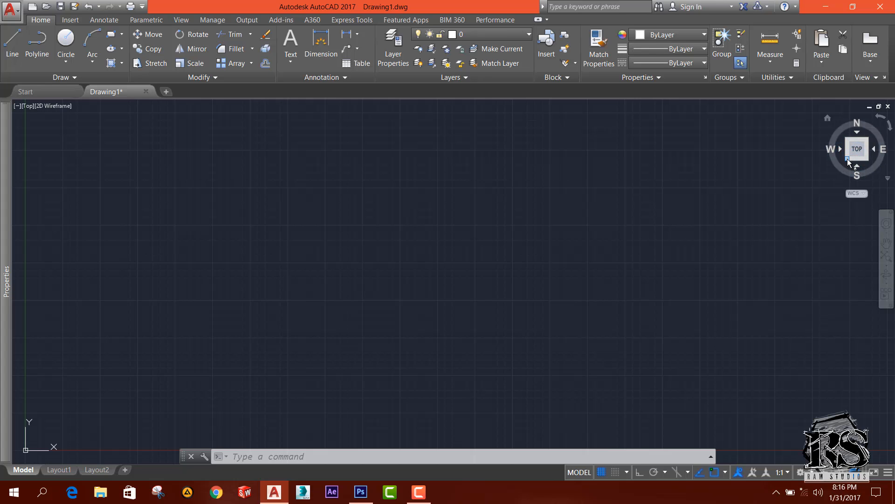
- Reorient Drawing1 with the ViewCube to SW Isometric, then to the Front view
click(847, 160)
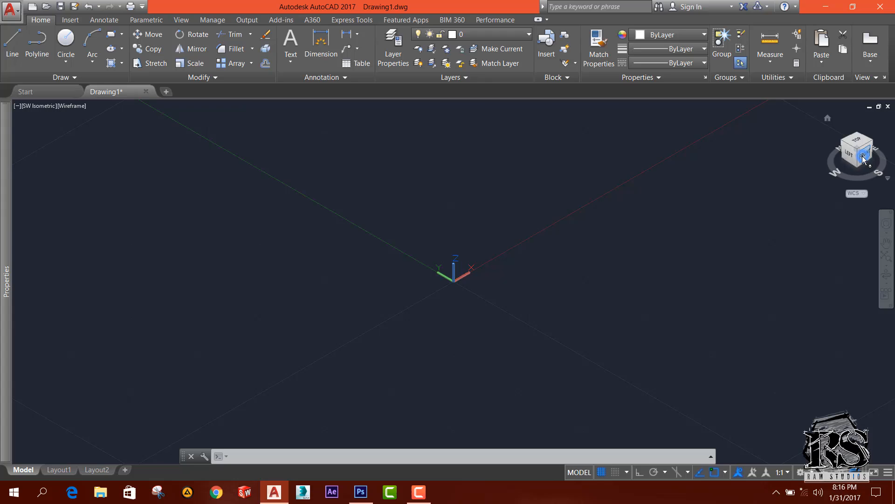
click(856, 150)
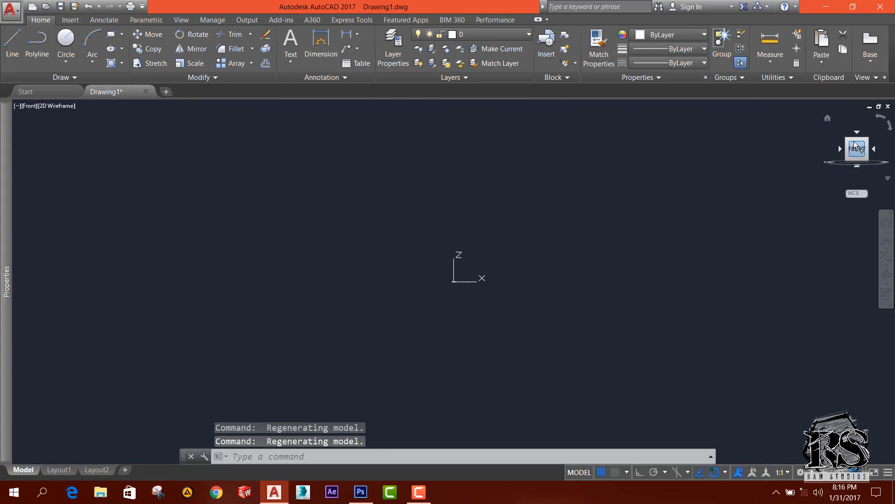
- Restore Drawing1 to the Top plan view with the ViewCube
click(856, 148)
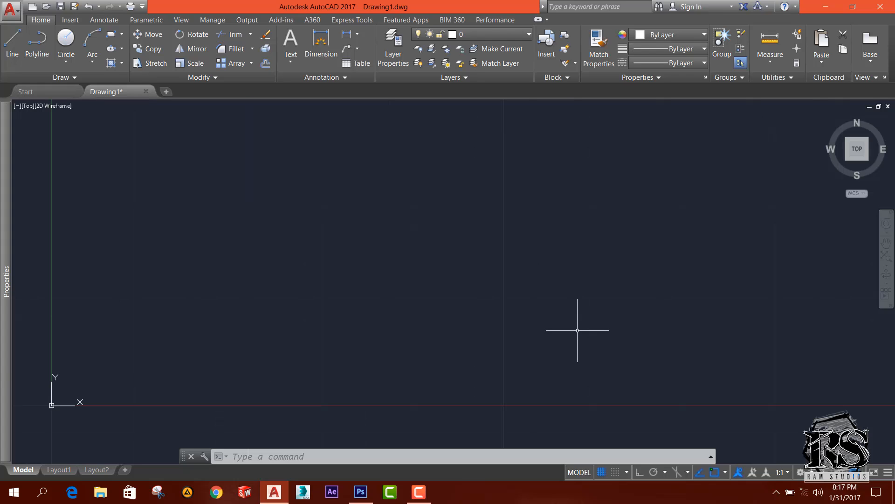
mouse_move(501, 441)
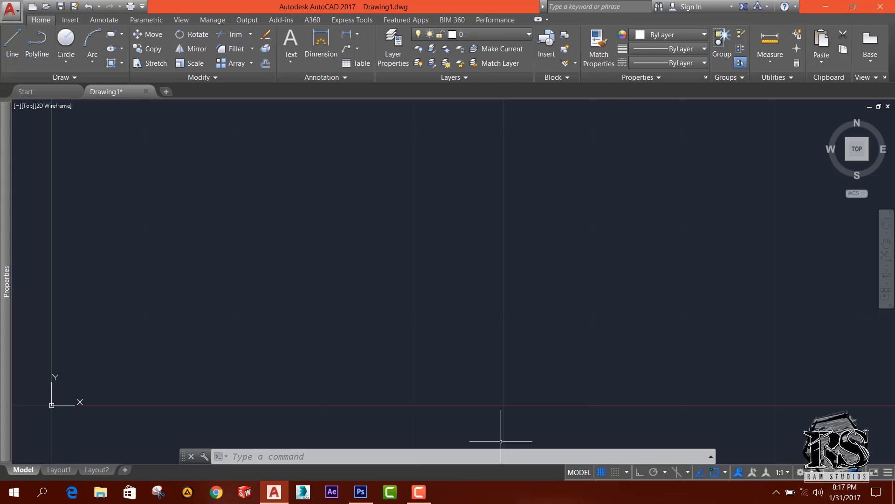
mouse_move(654, 431)
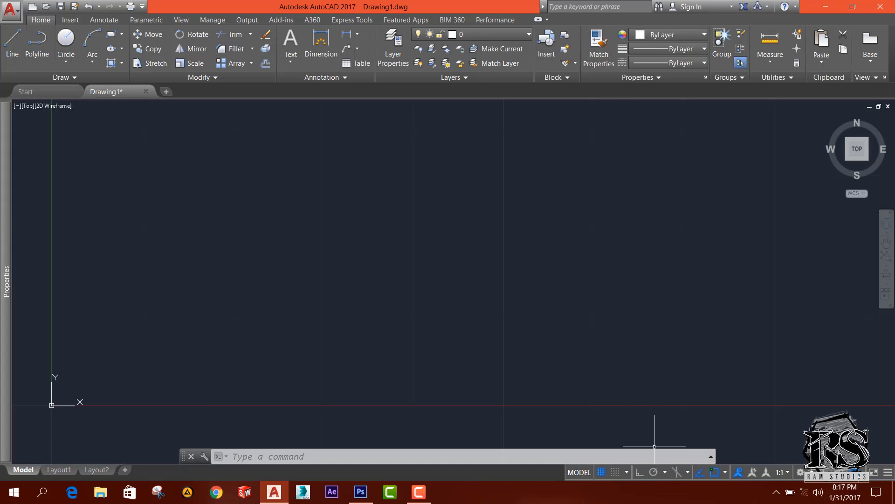
mouse_move(665, 486)
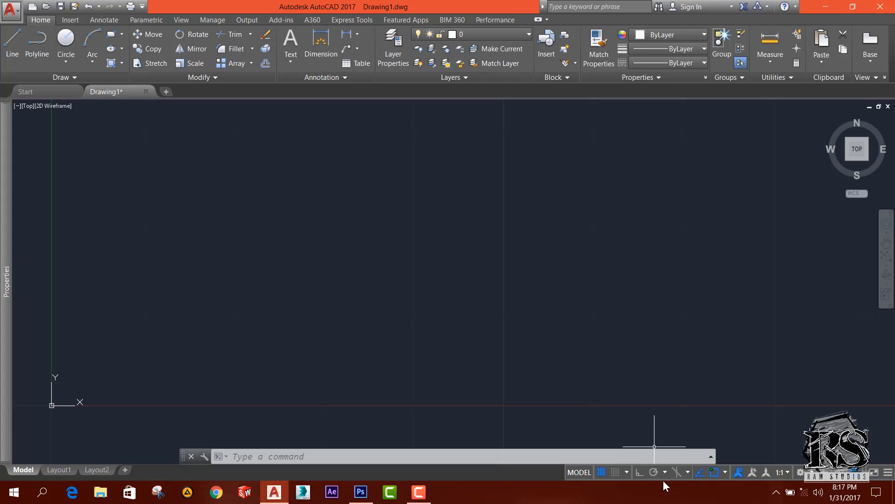
mouse_move(554, 350)
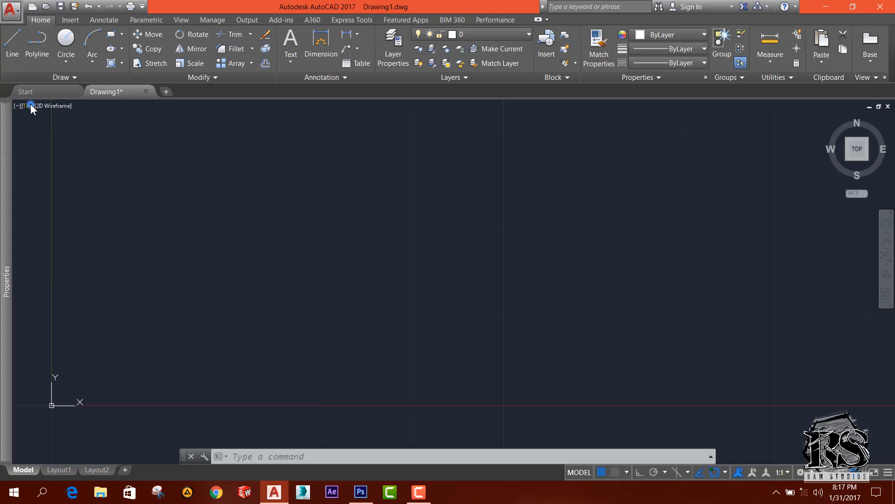
- Browse the viewport's standard views and visual styles menus, then return to the Start page
click(30, 106)
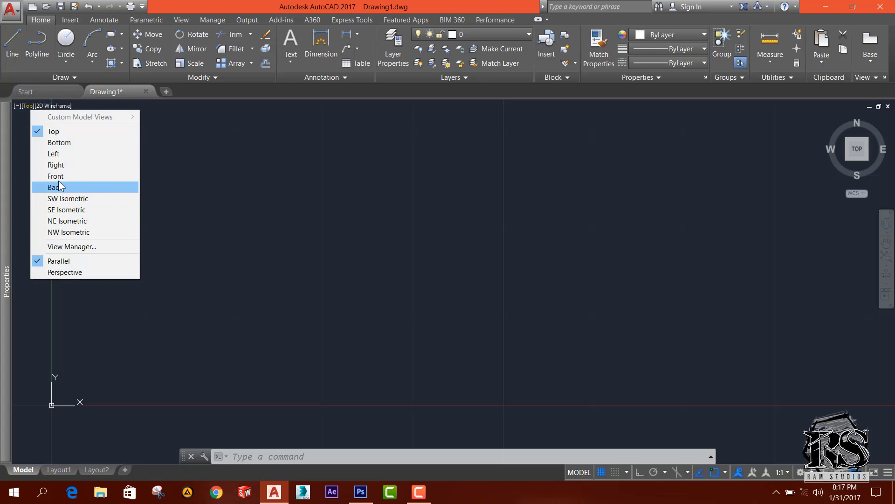
mouse_move(53, 153)
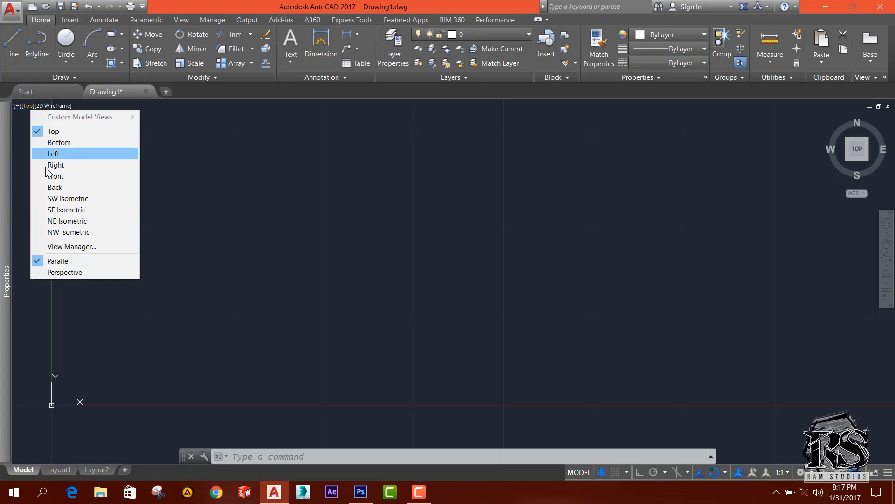
click(54, 105)
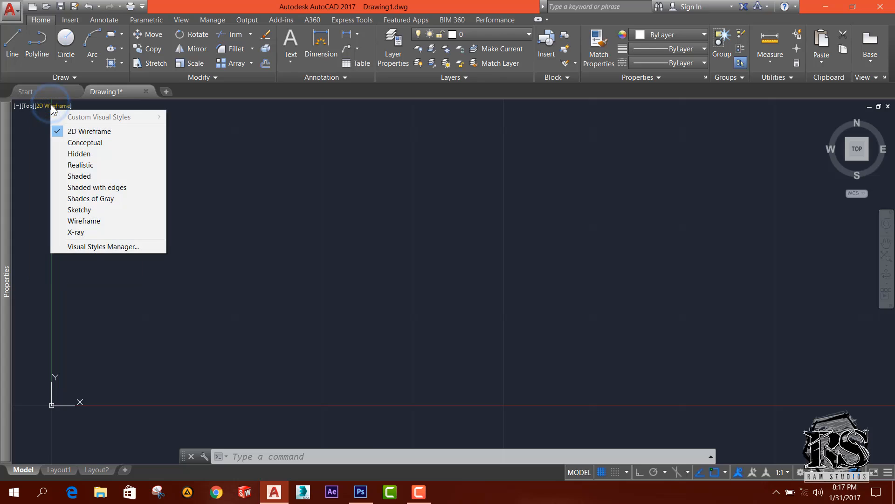
mouse_move(74, 135)
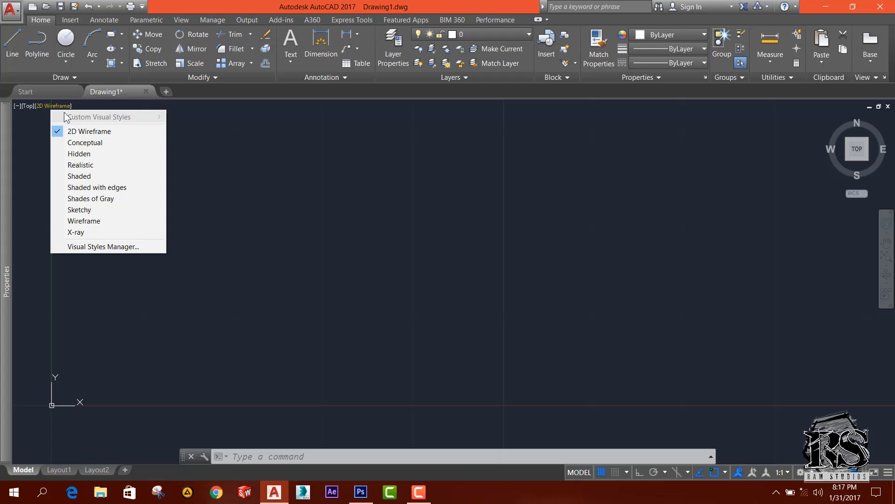
click(25, 92)
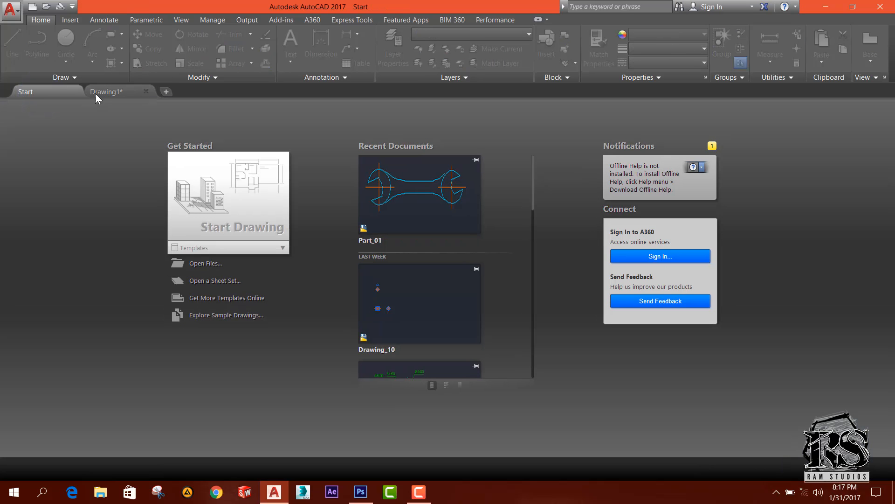
- Create new blank drawings, visit Drawing2, and leave Drawing3 showing alongside Drawing1
click(107, 91)
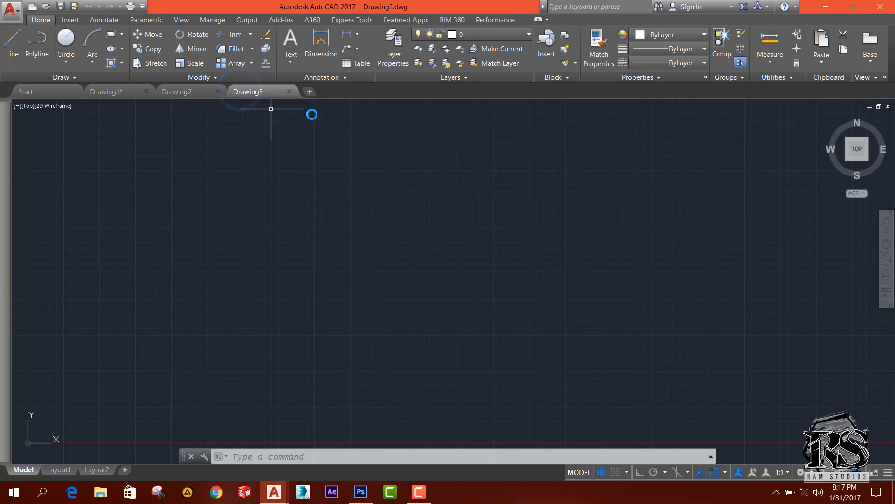
click(176, 91)
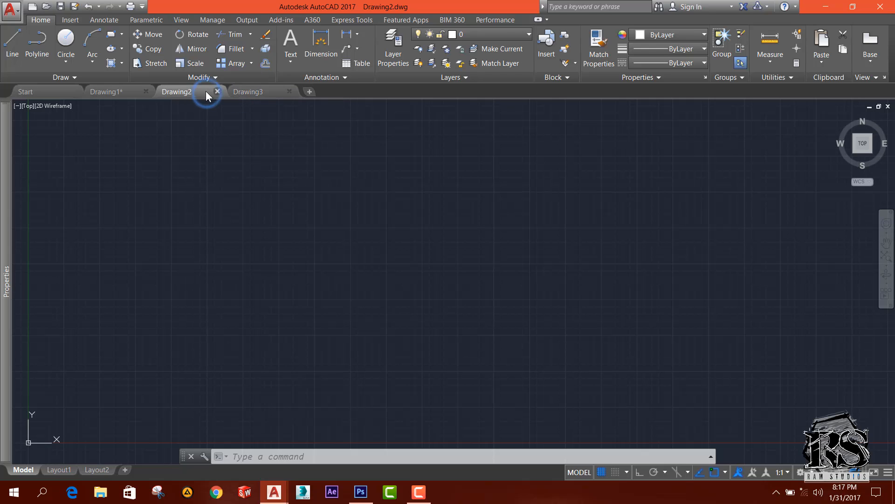
click(247, 92)
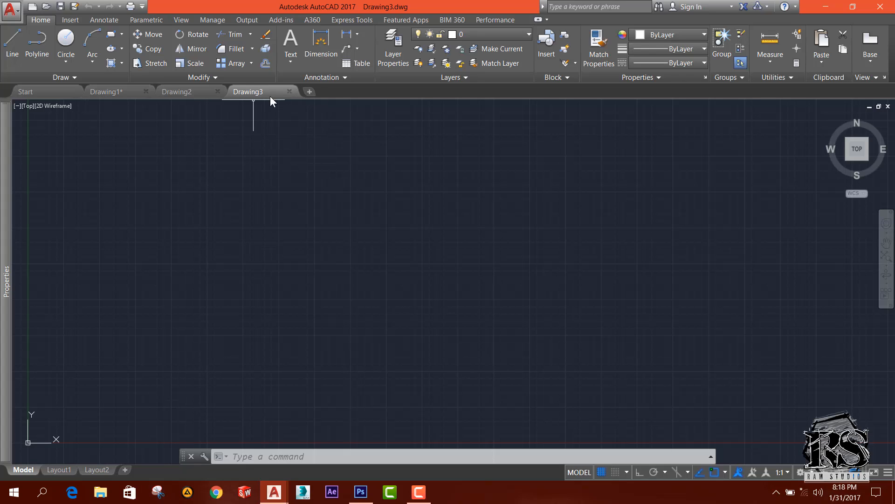
mouse_move(107, 91)
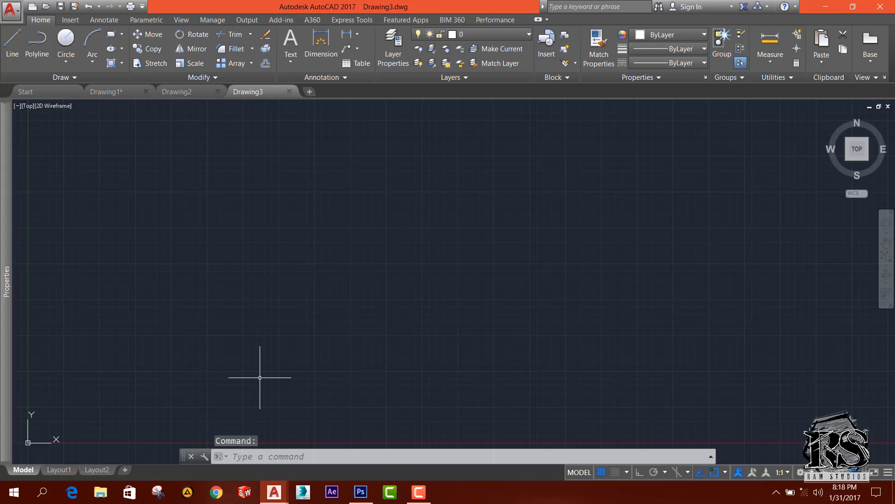
mouse_move(268, 363)
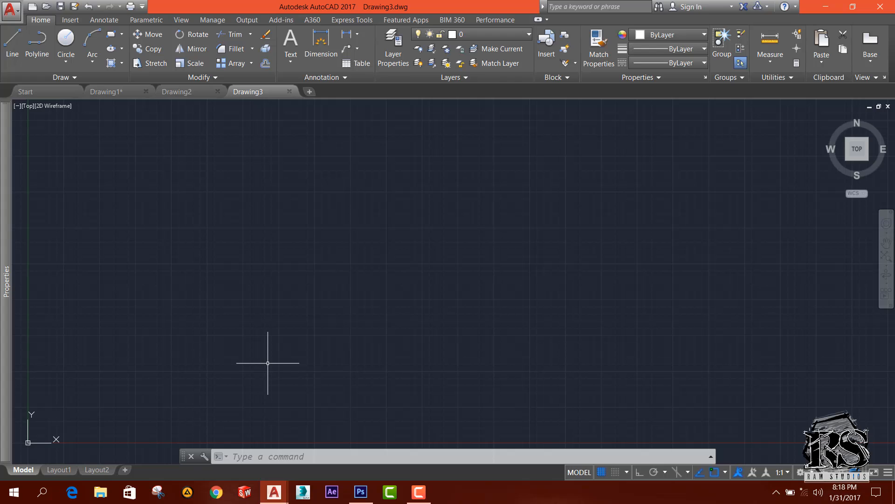
mouse_move(283, 379)
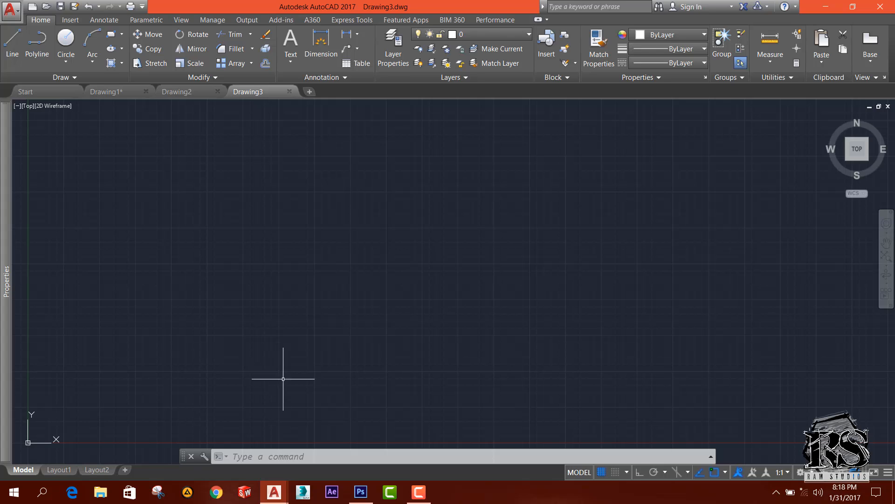
mouse_move(341, 432)
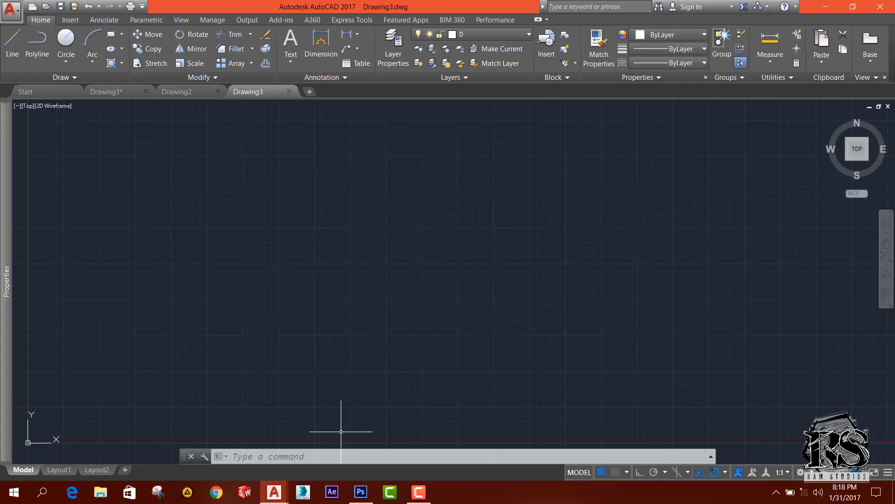
mouse_move(203, 284)
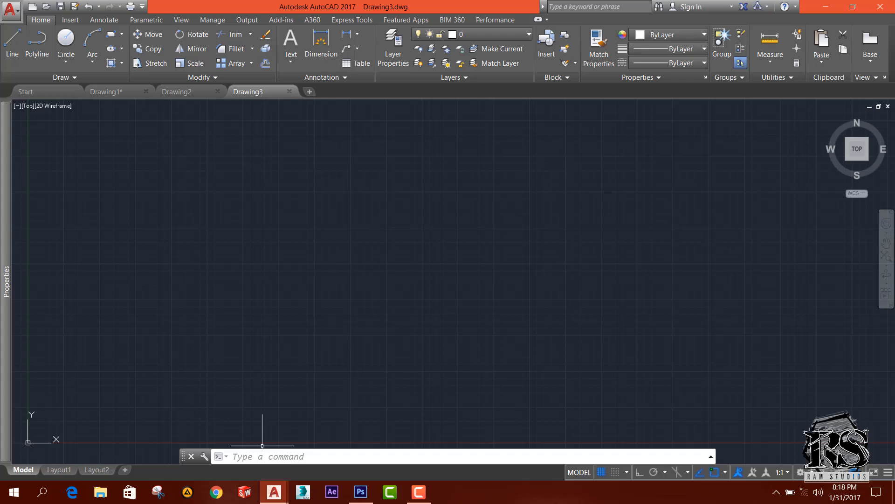
mouse_move(290, 274)
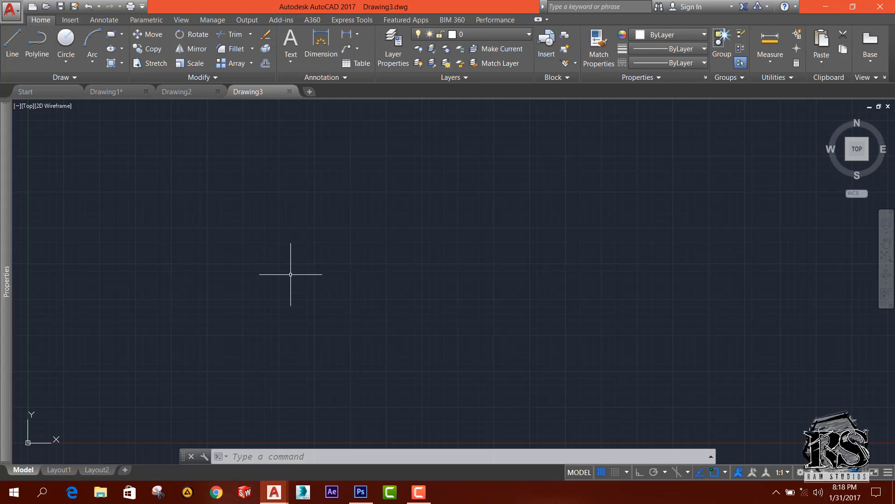